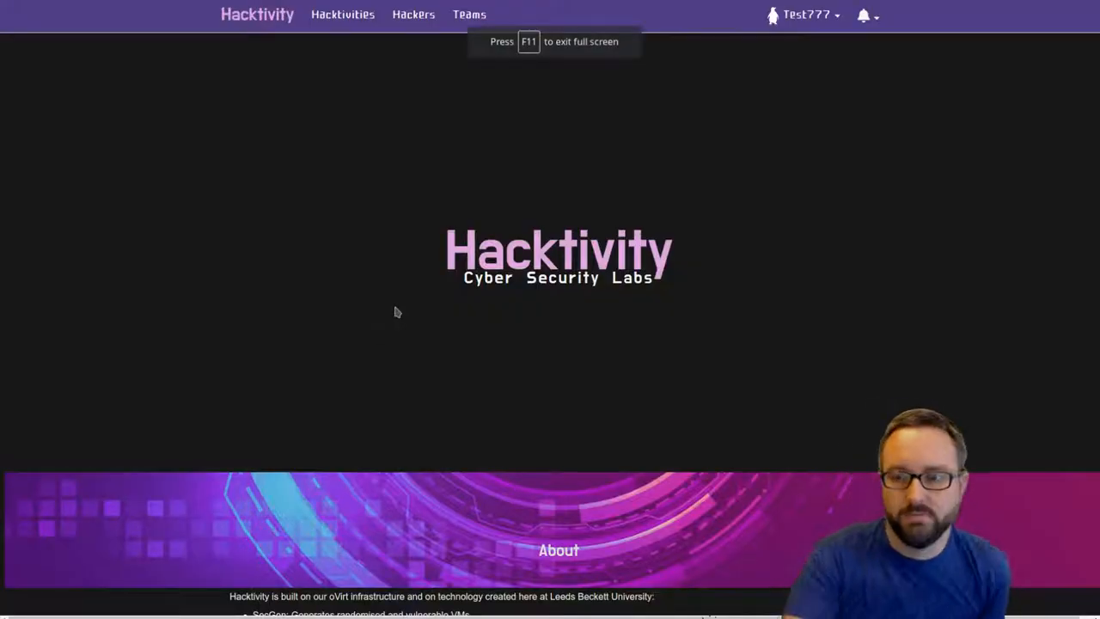
mouse_move(427, 152)
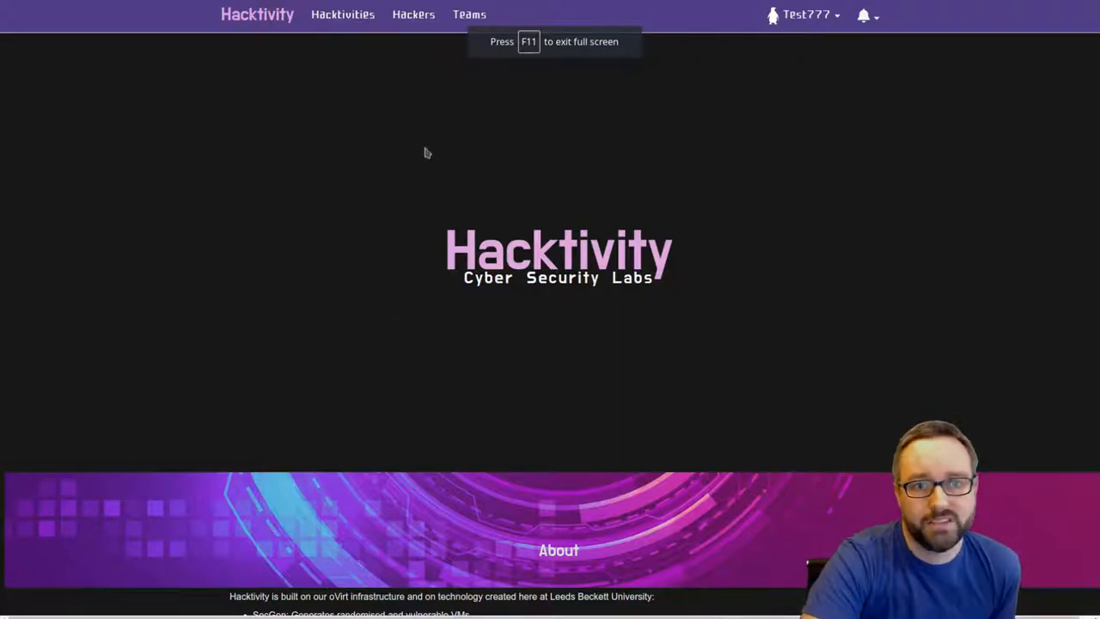
- Scroll the home page down to the Status panel with solved, VM, user and online counts
scroll(down, 3)
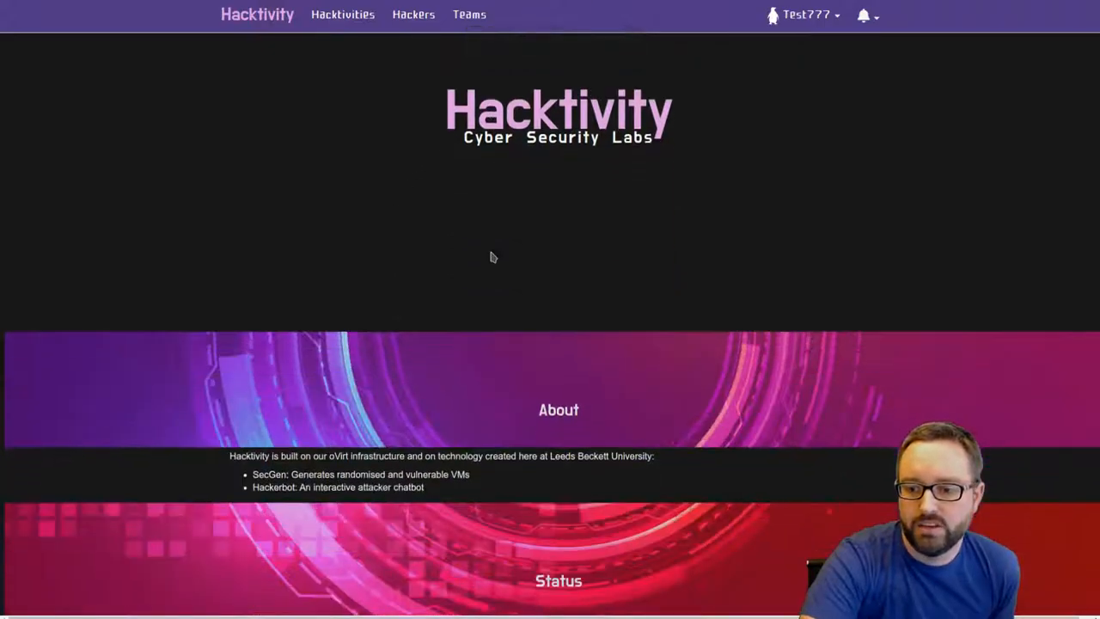
scroll(down, 3)
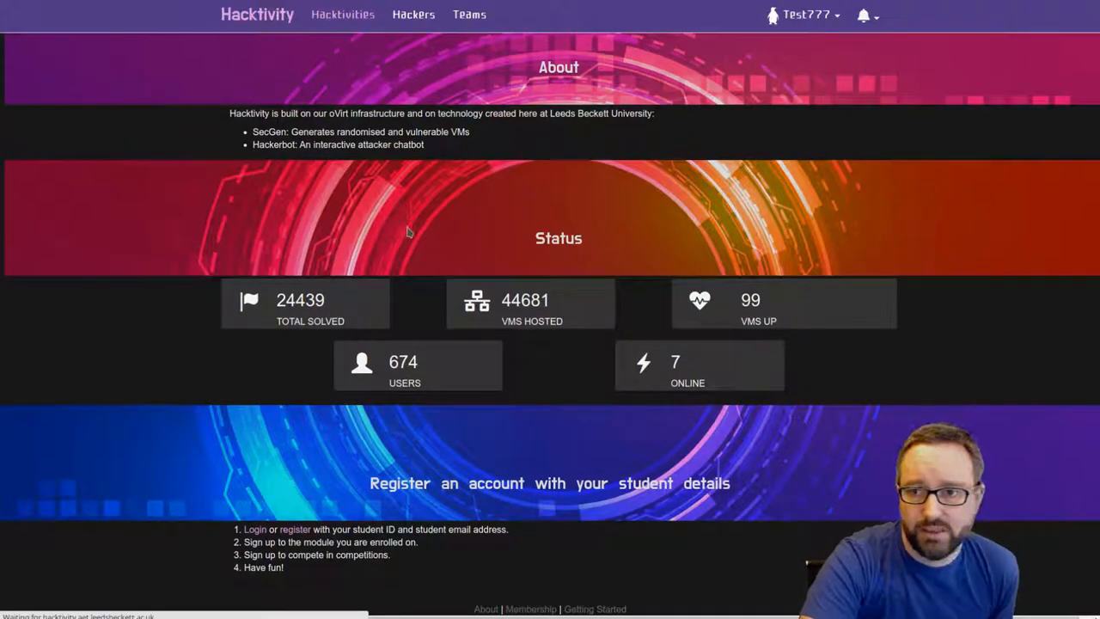
- Go to the Hacktivities page listing current courses, CTF events and ended hacktivities
click(342, 14)
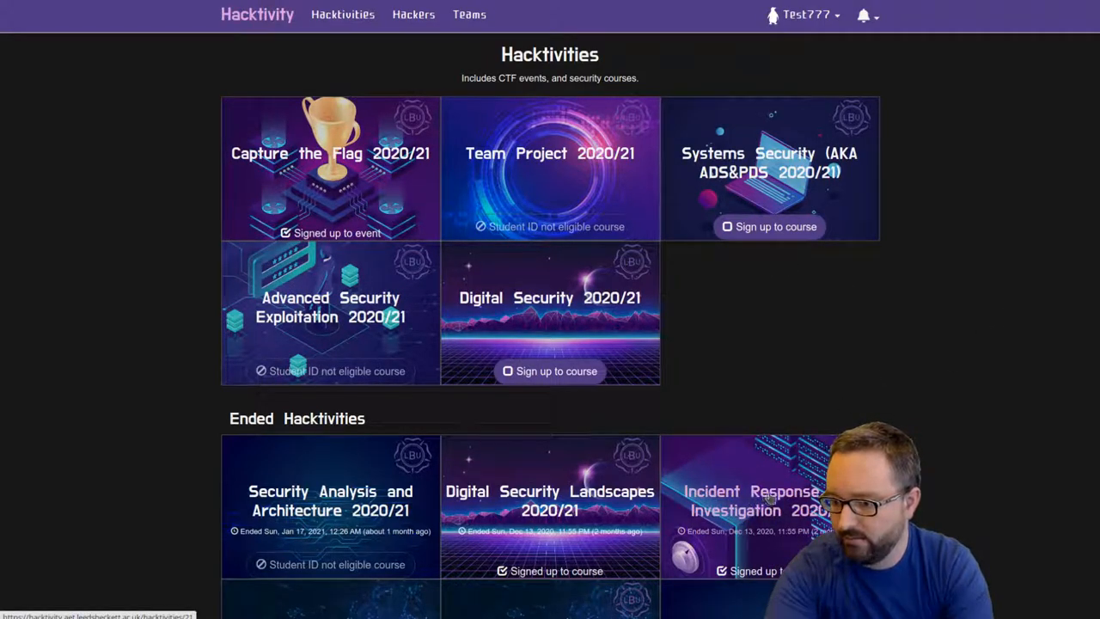
- Open the Incident Response and Investigation 2020/21 course and expand its Integrity protection lab
click(752, 500)
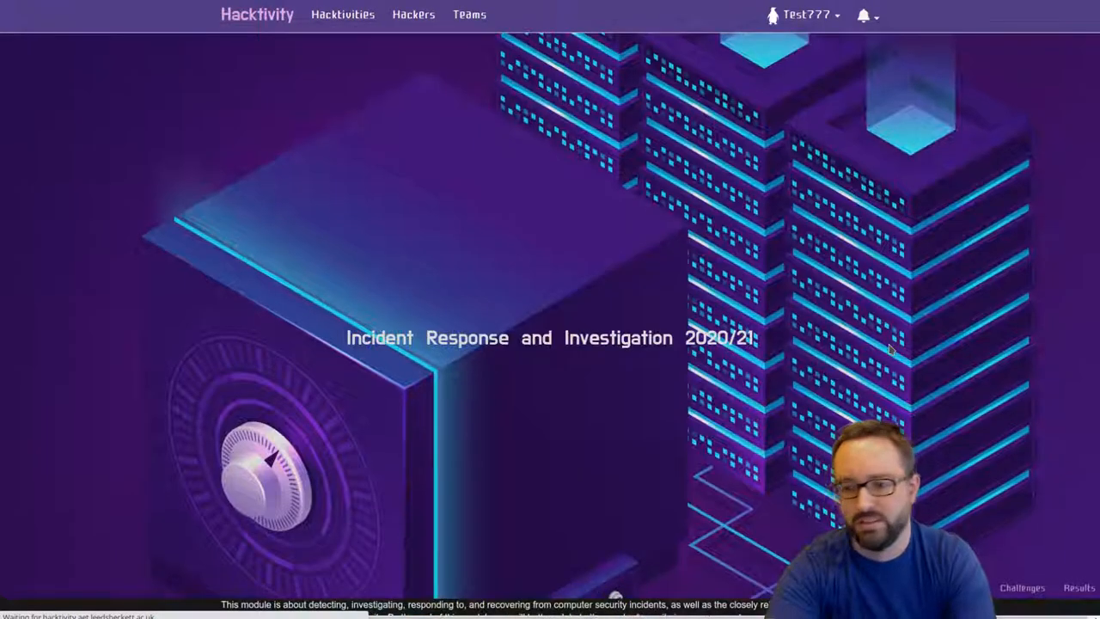
scroll(down, 3)
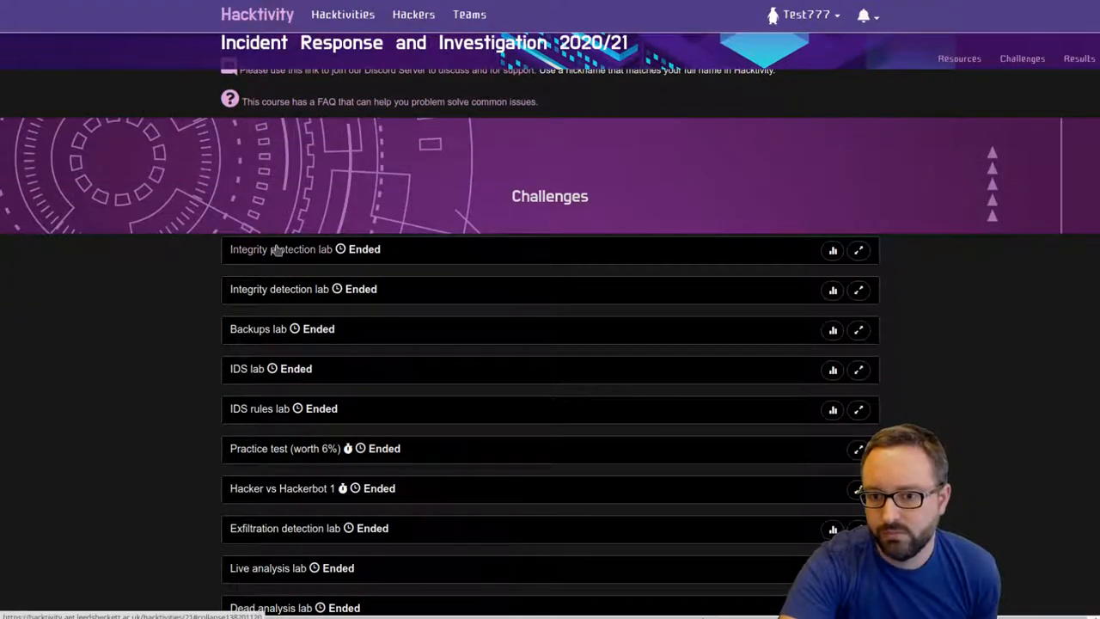
click(281, 249)
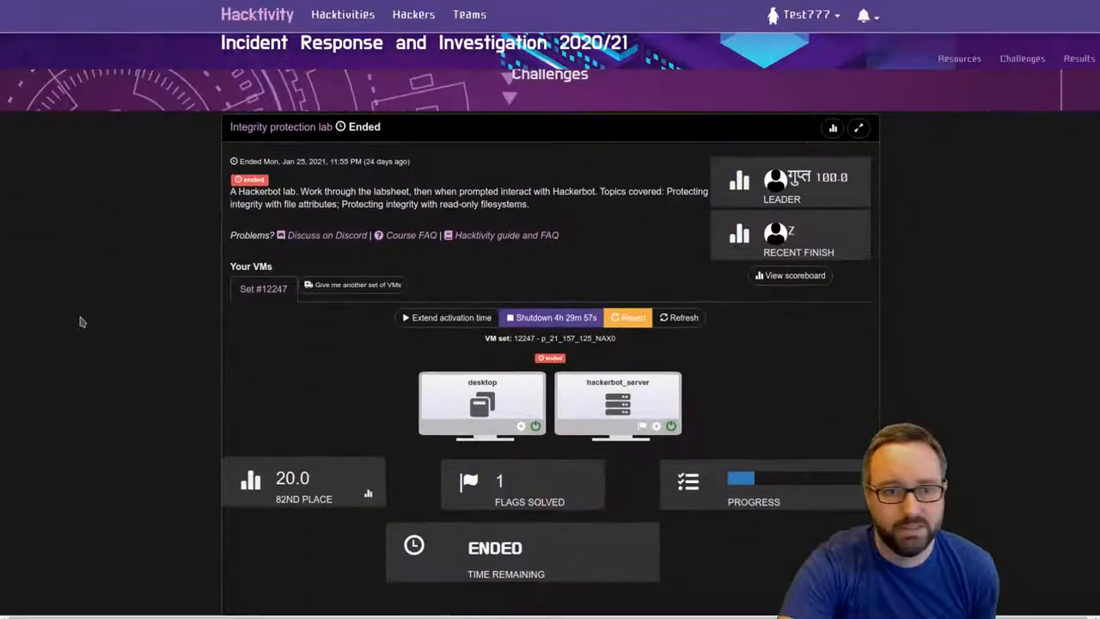
scroll(down, 3)
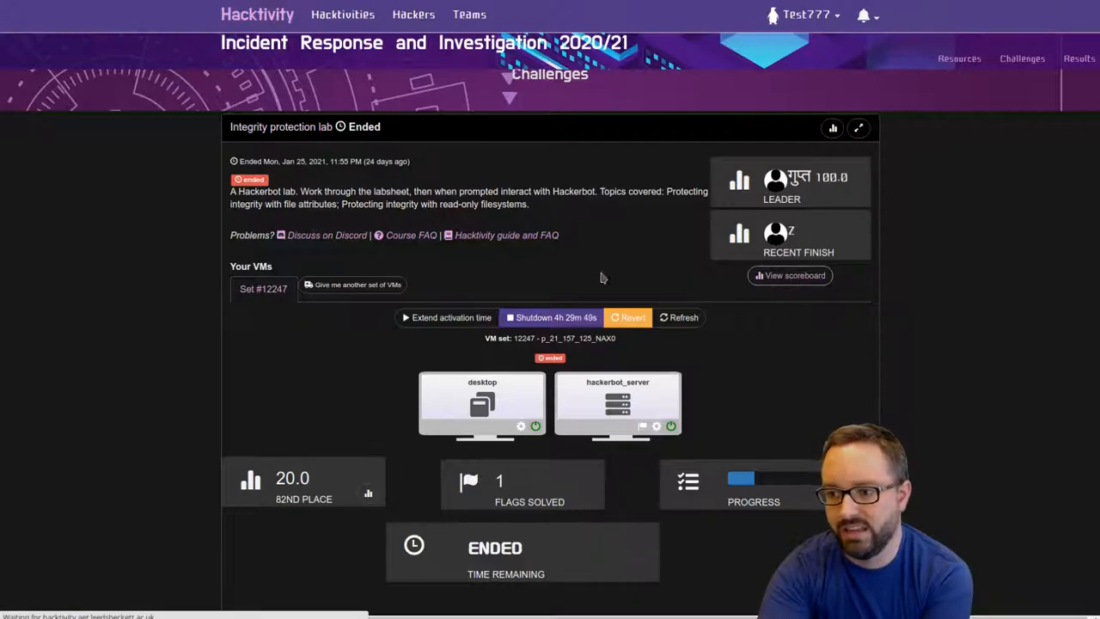
- Browse the Integrity protection lab scoreboard rankings, then go back to the lab page
click(789, 275)
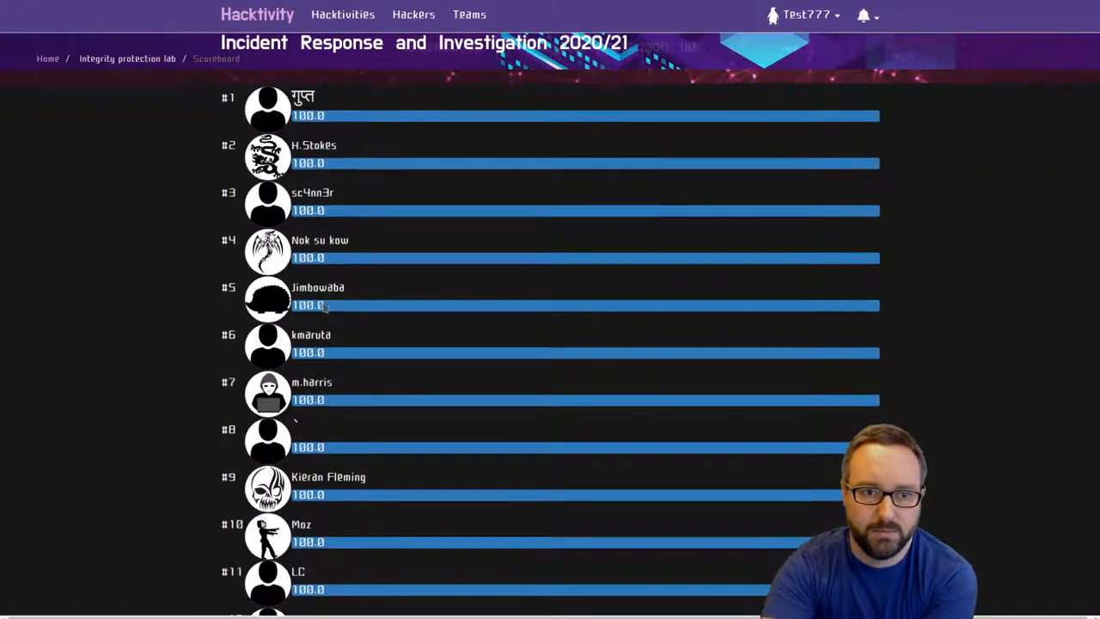
scroll(down, 3)
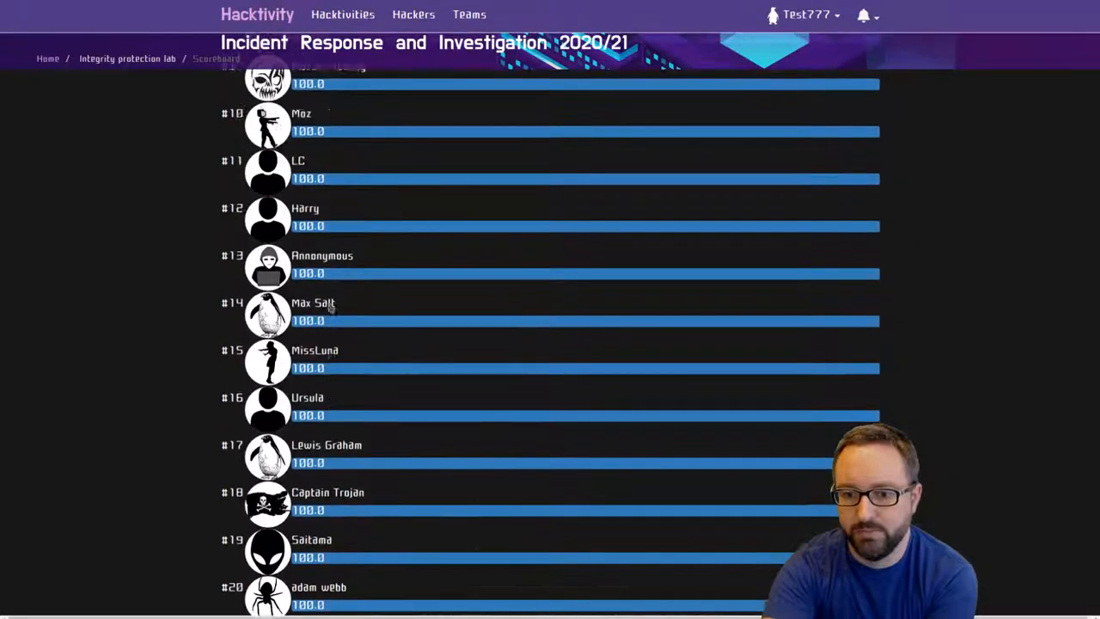
scroll(up, 3)
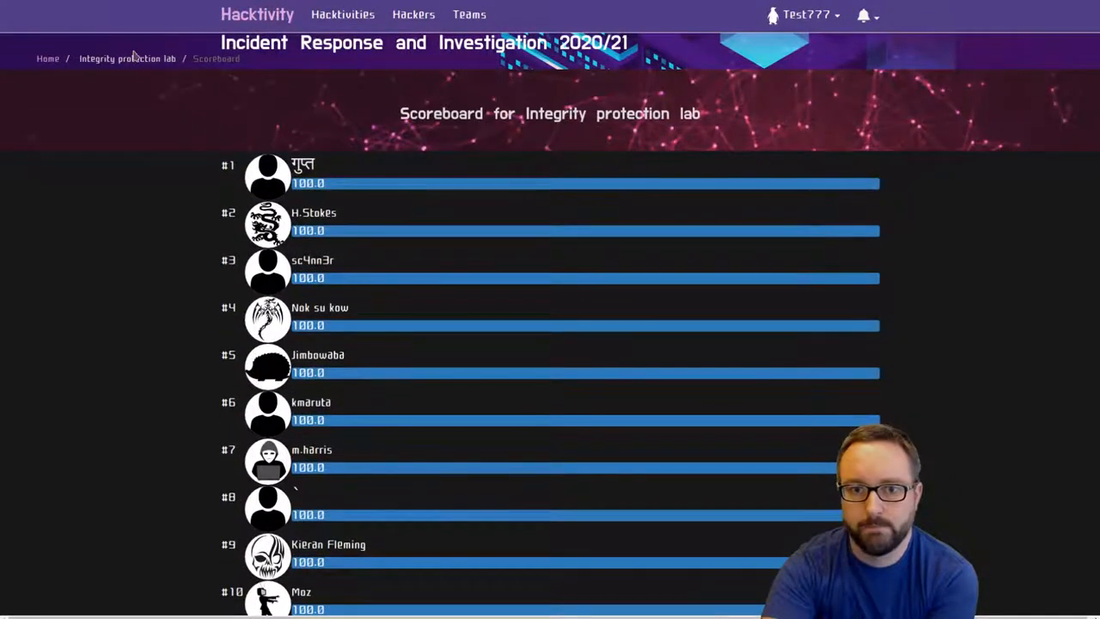
click(127, 59)
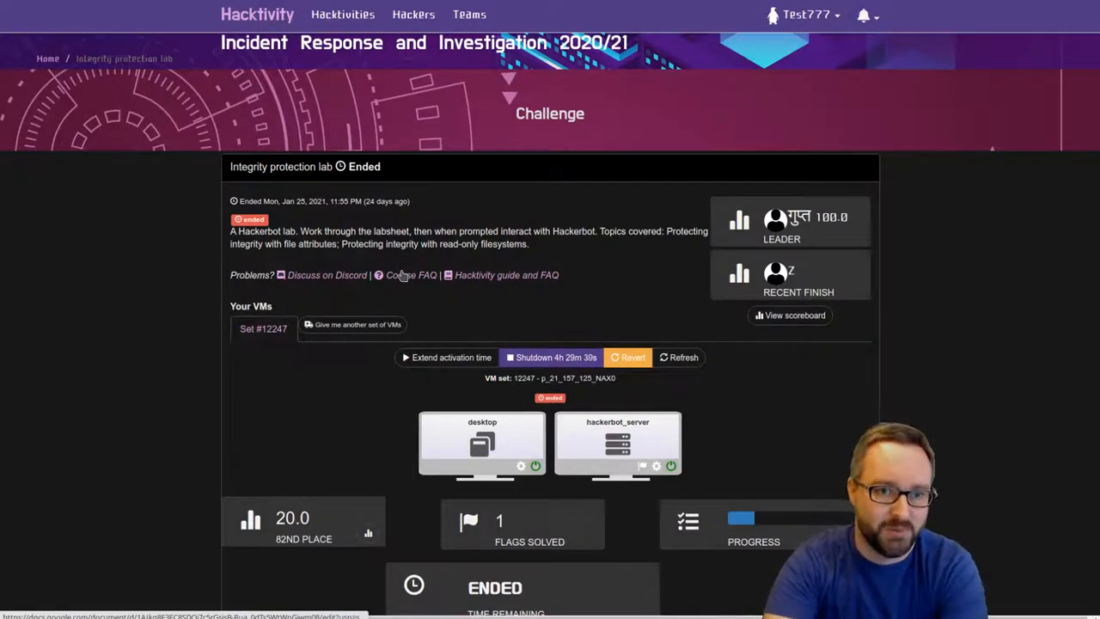
mouse_move(1025, 242)
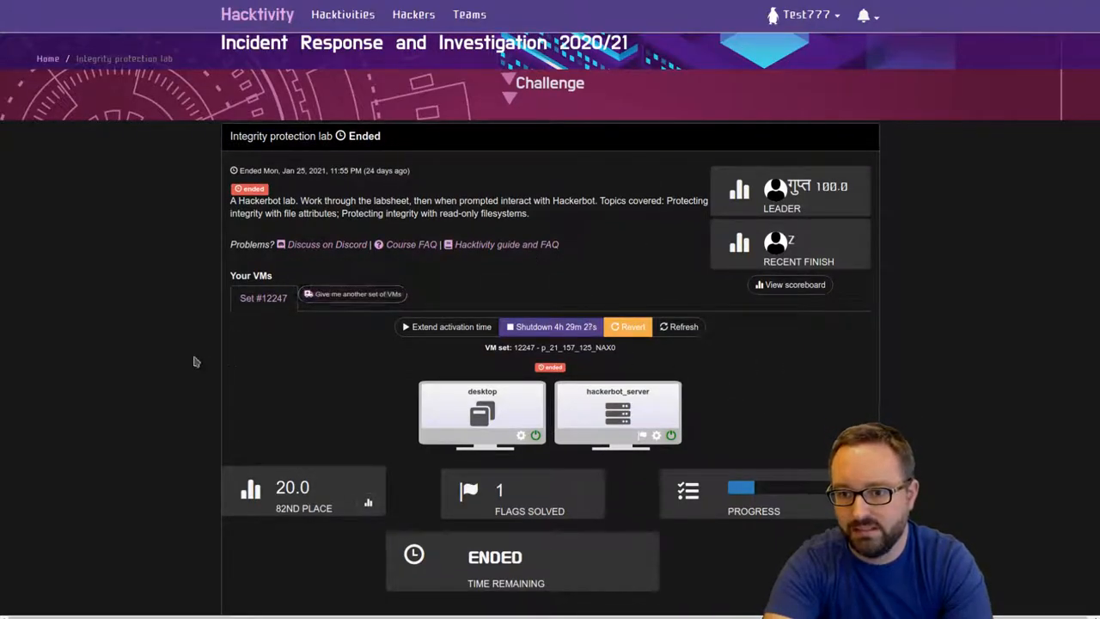
scroll(down, 3)
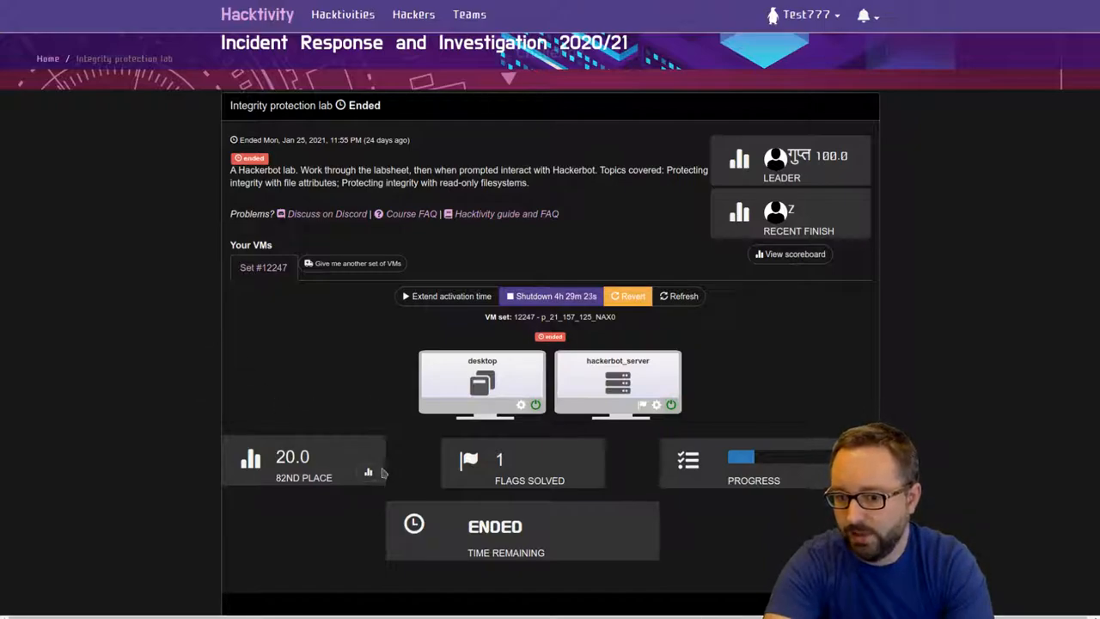
mouse_move(383, 414)
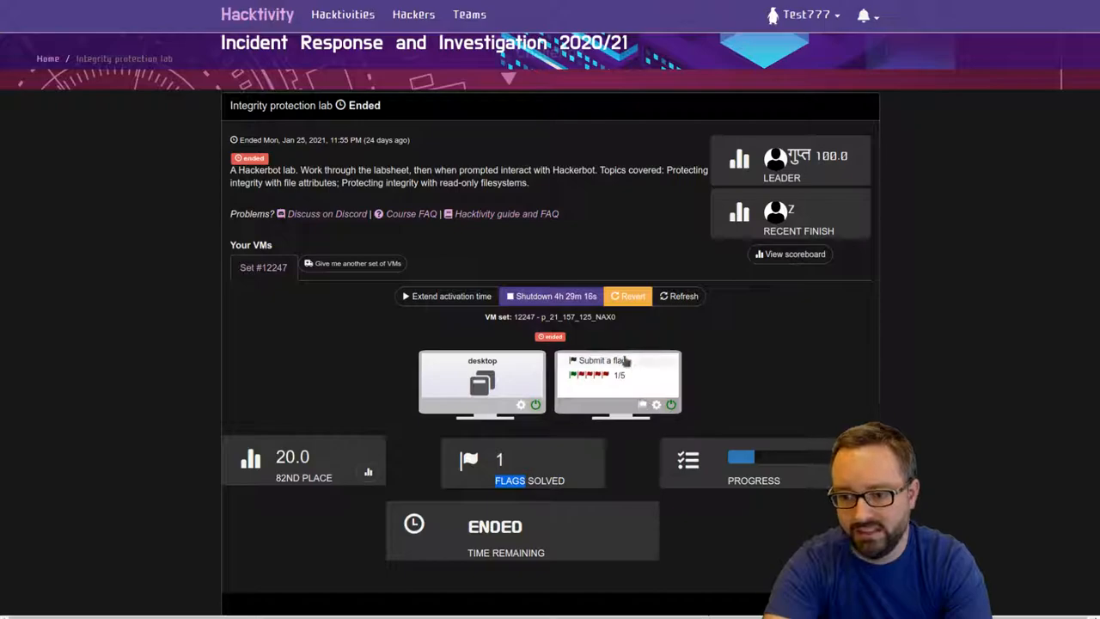
mouse_move(617, 364)
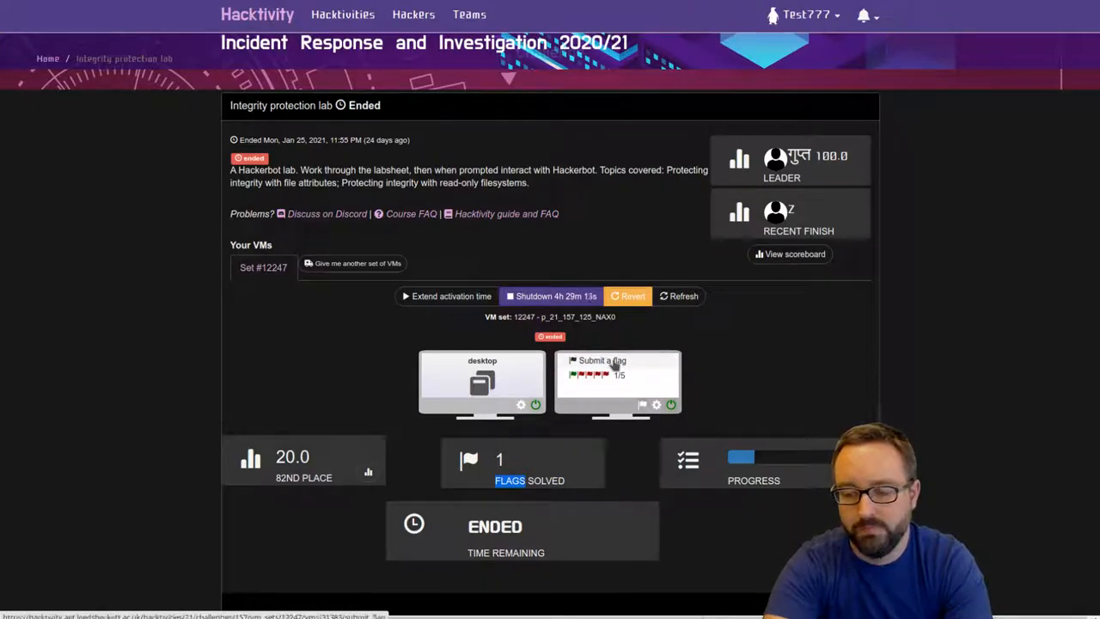
- Start a flag submission for hackerbot_server, then dismiss the form
click(602, 360)
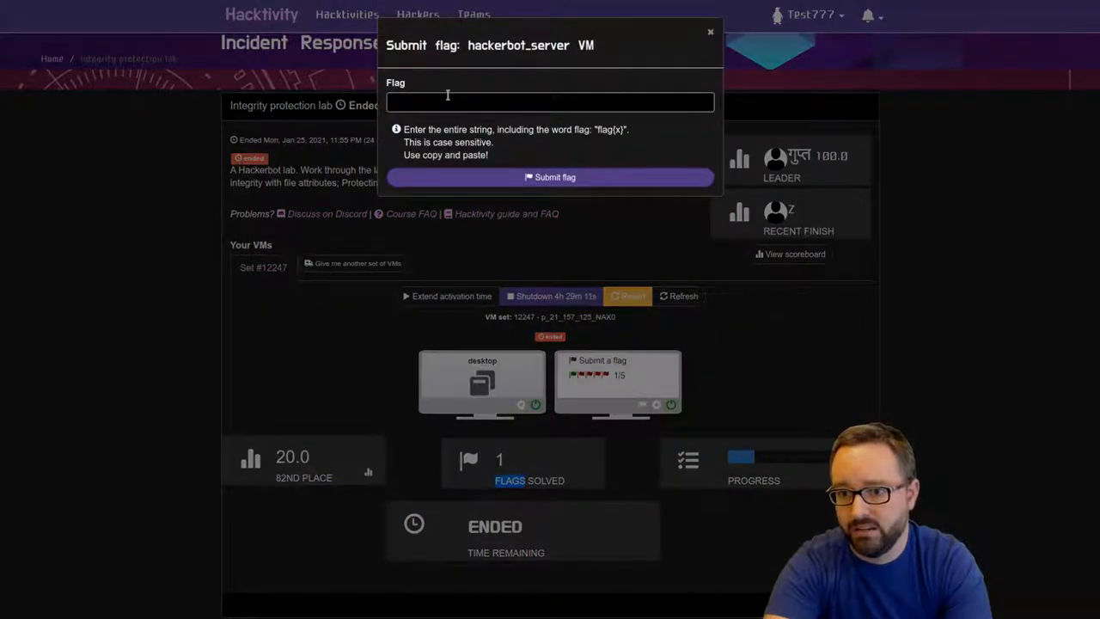
mouse_move(183, 398)
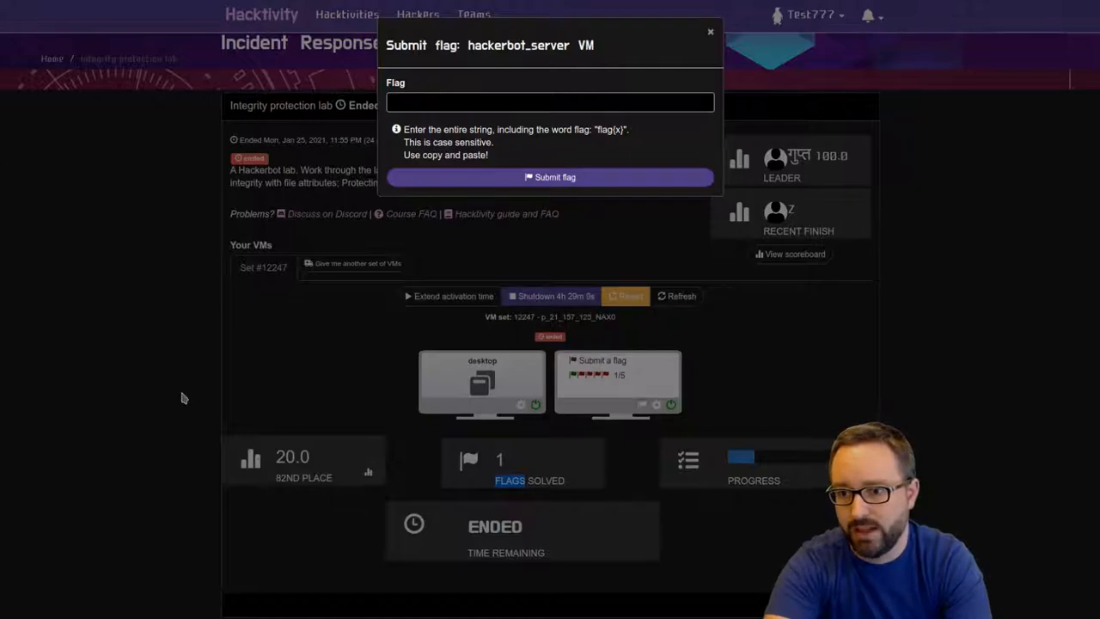
click(710, 32)
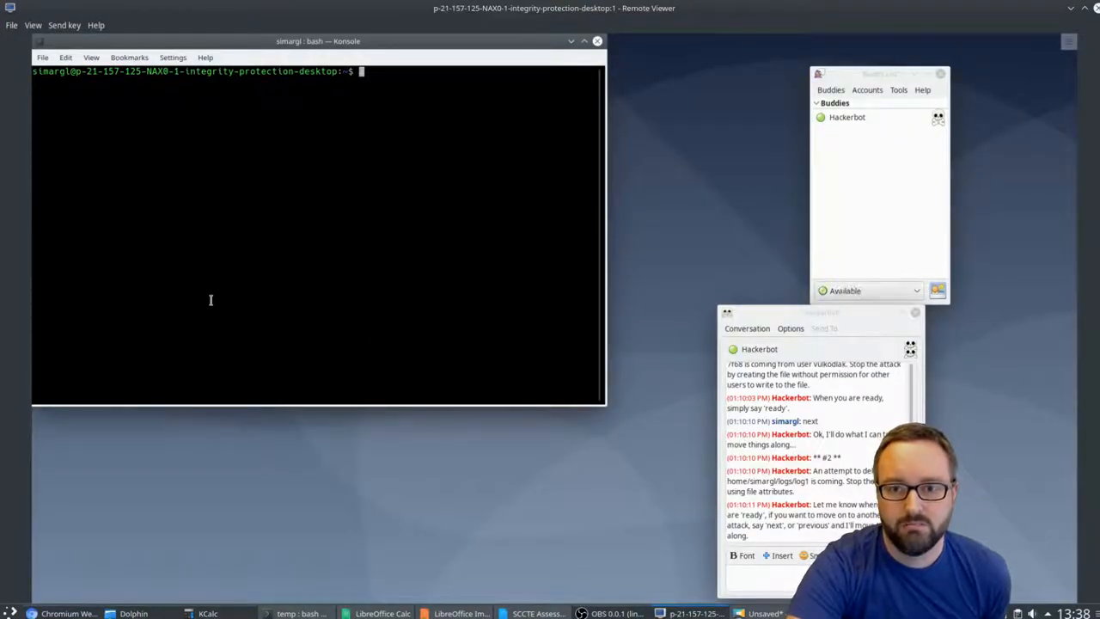
- Show Remote Viewer's Send key menu of special key combinations
click(64, 25)
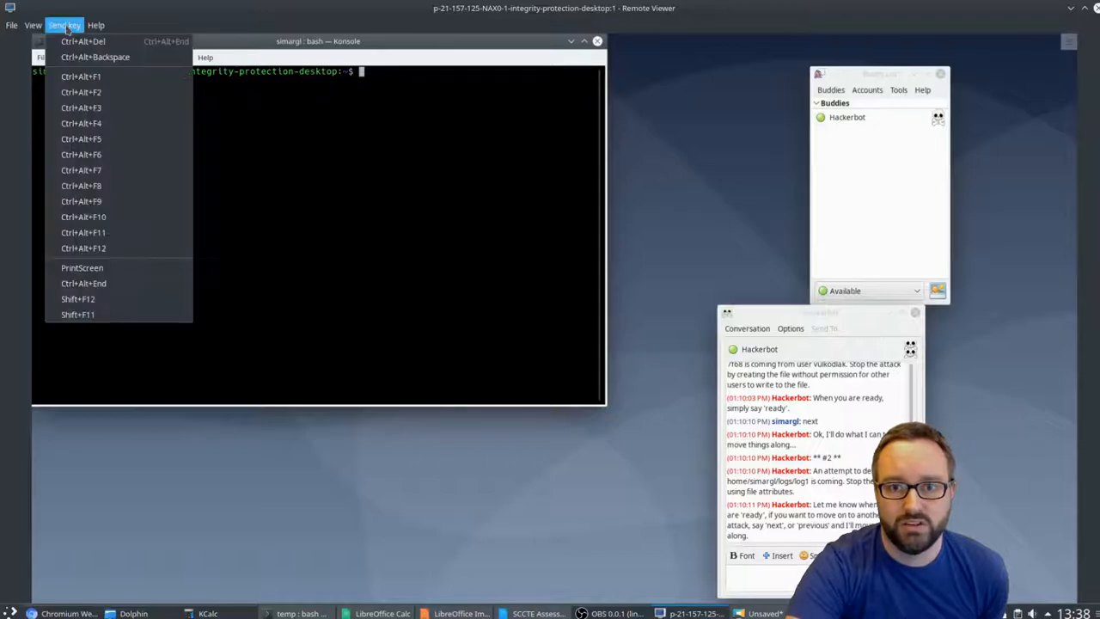
mouse_move(84, 41)
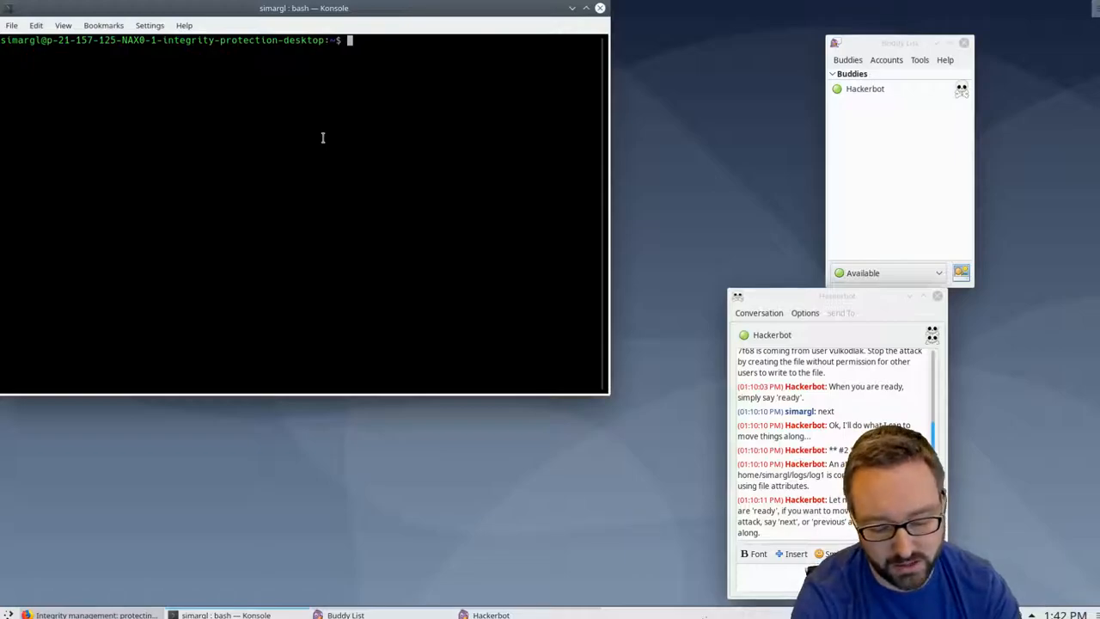
- Check the attributes of /home/simargl/logs/log1 with lsattr
text(lsattr)
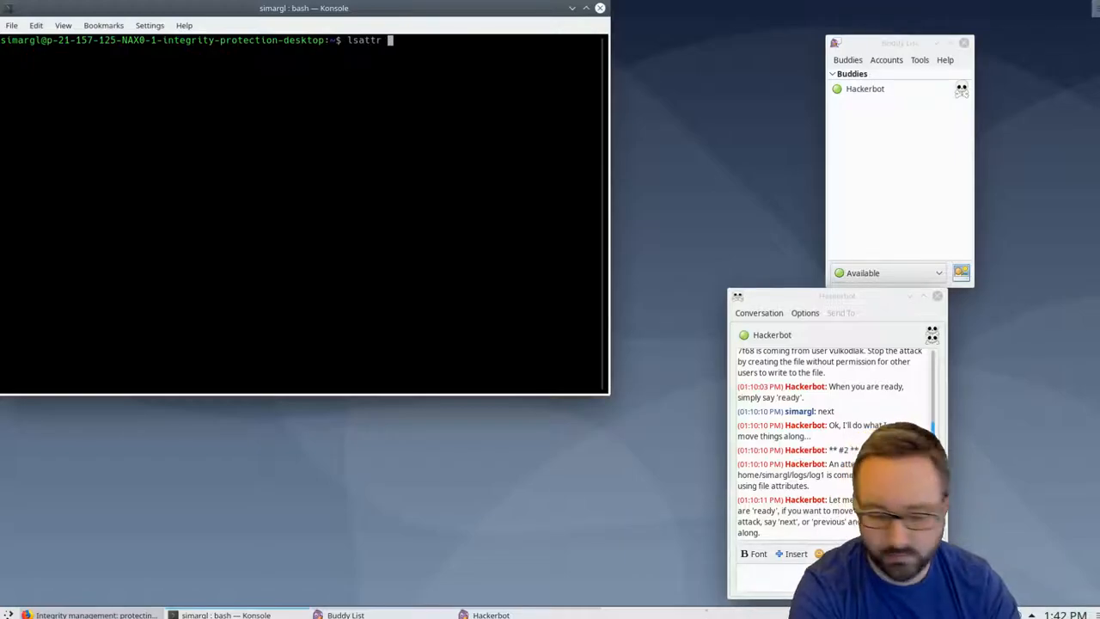
text(/home/simargl/)
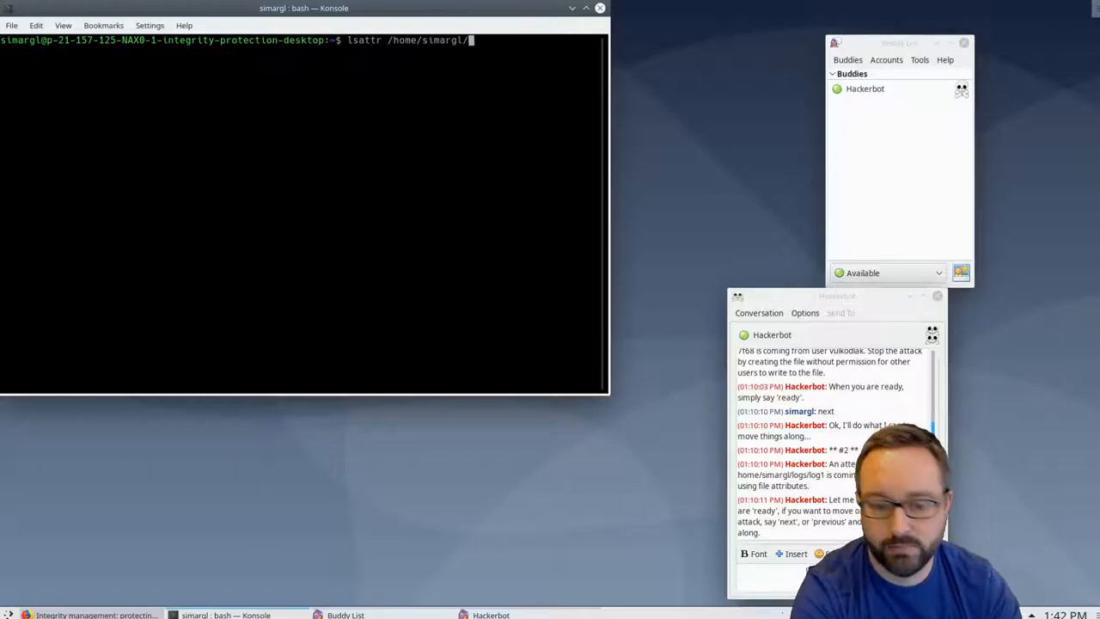
text(logs/log1)
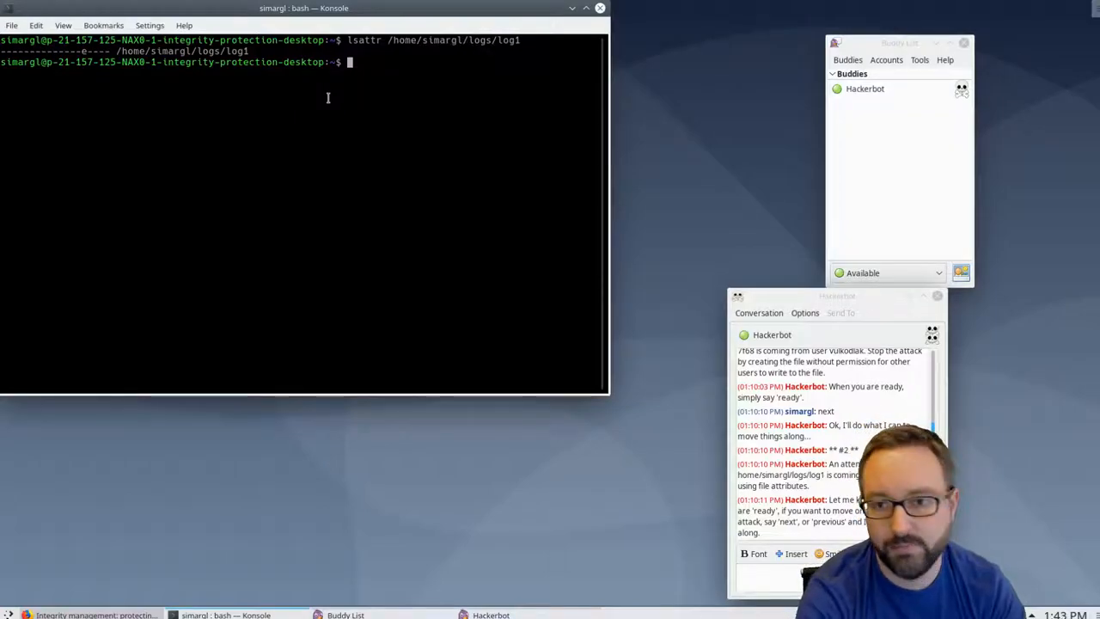
- Make /home/simargl/logs/log1 immutable with chattr +i, supplying the administrator password
text(ch)
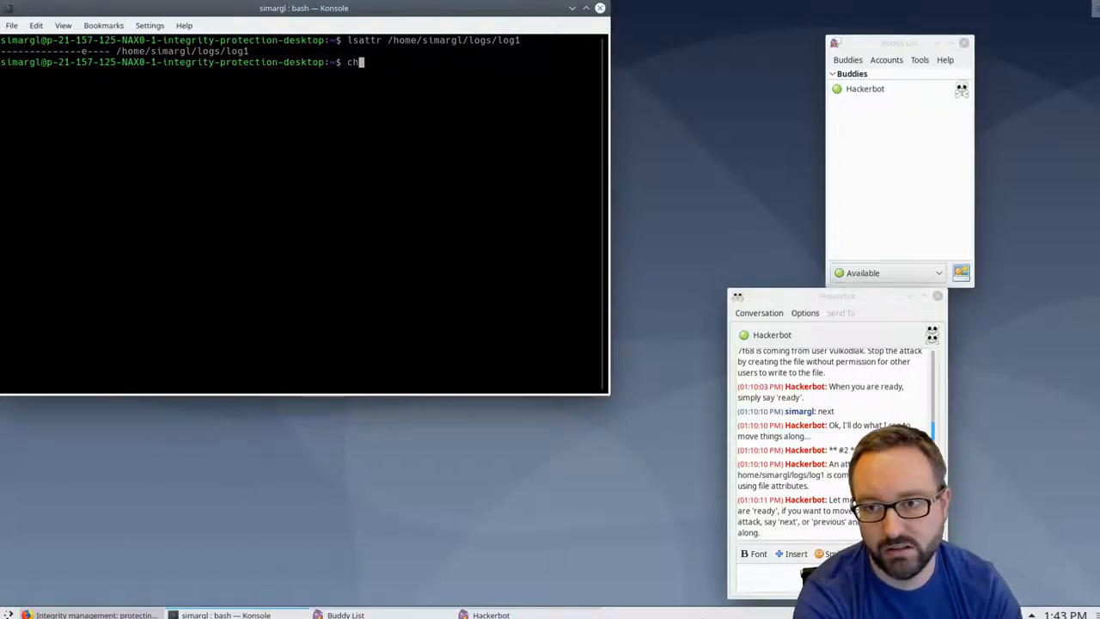
text(attr)
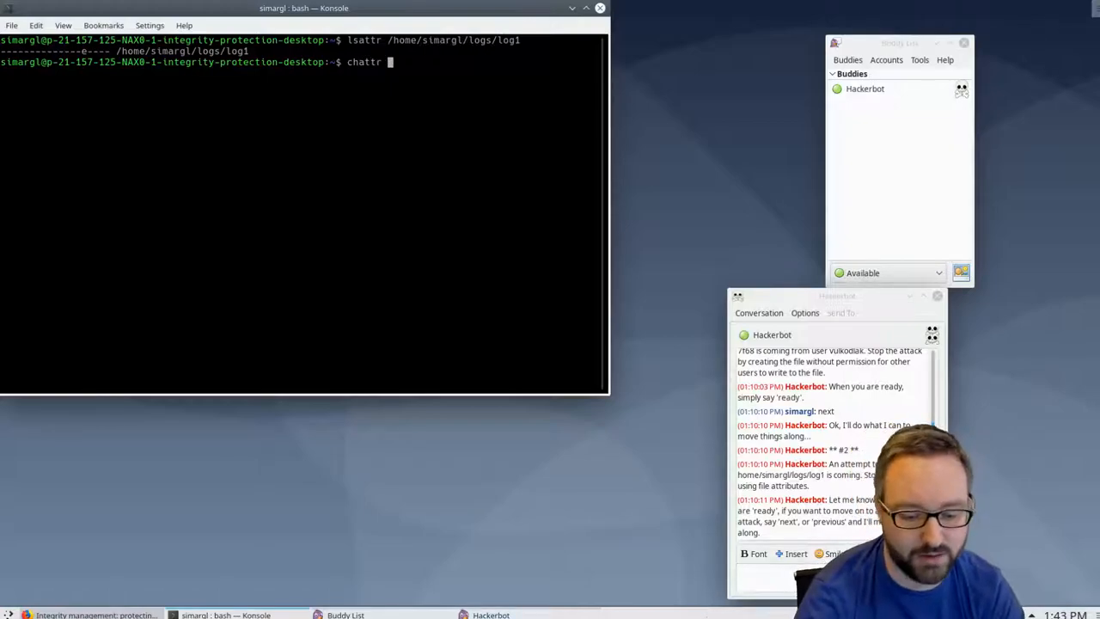
text(+i)
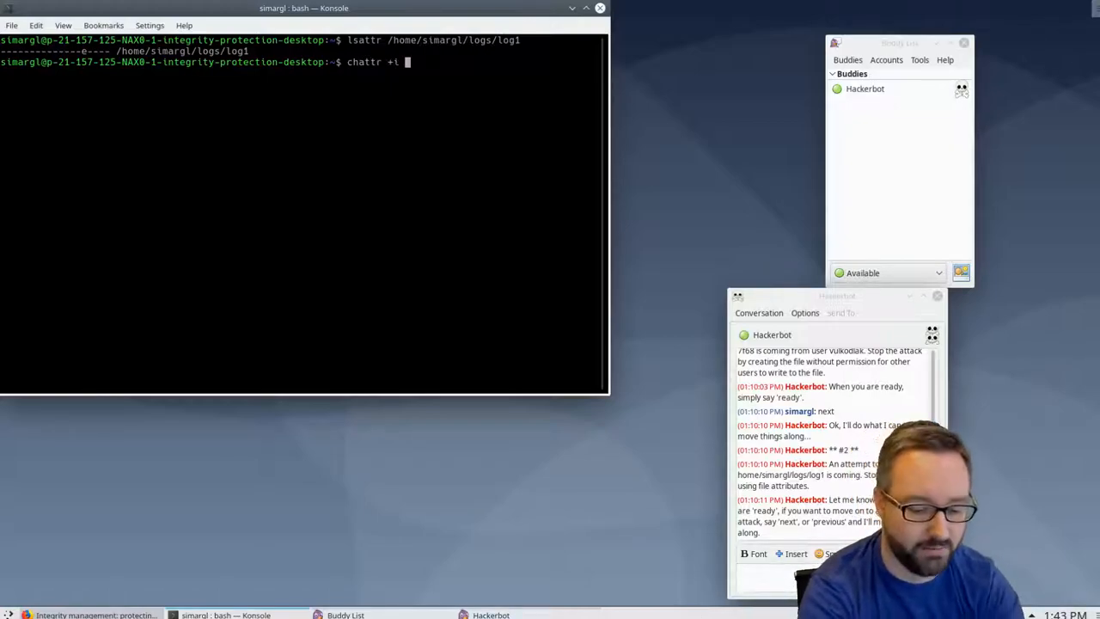
text(/home/simargl/)
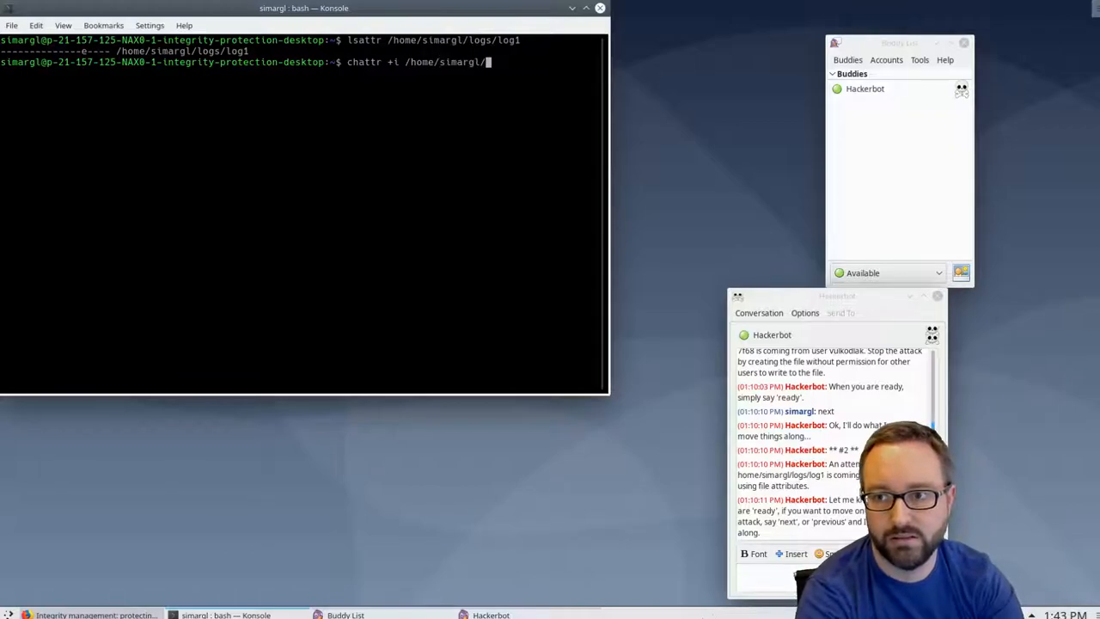
text(logs/log1)
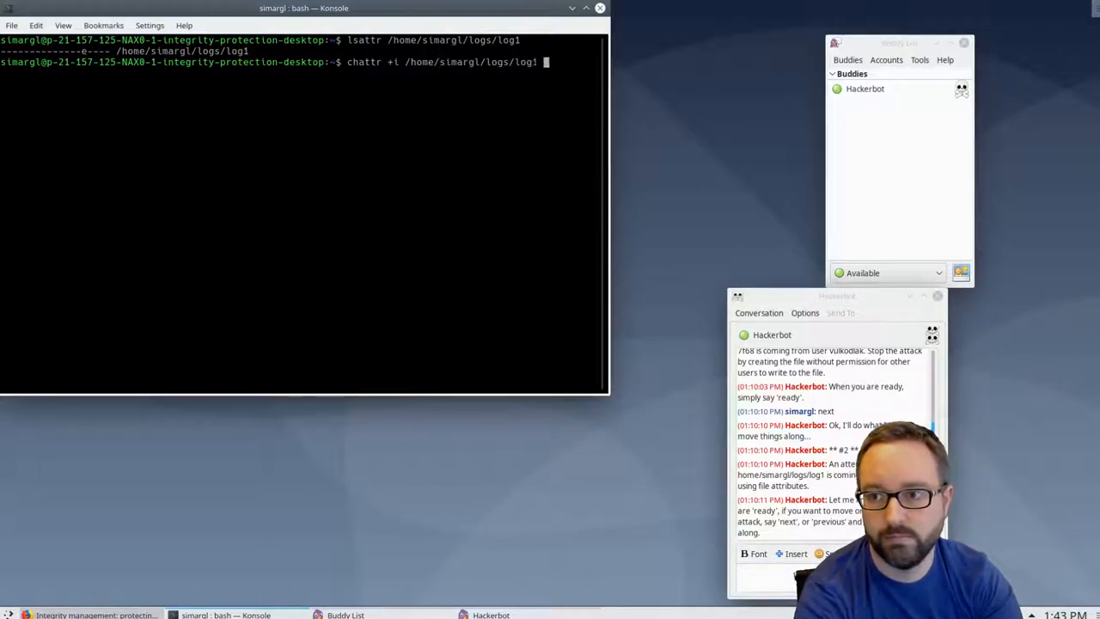
key(Return)
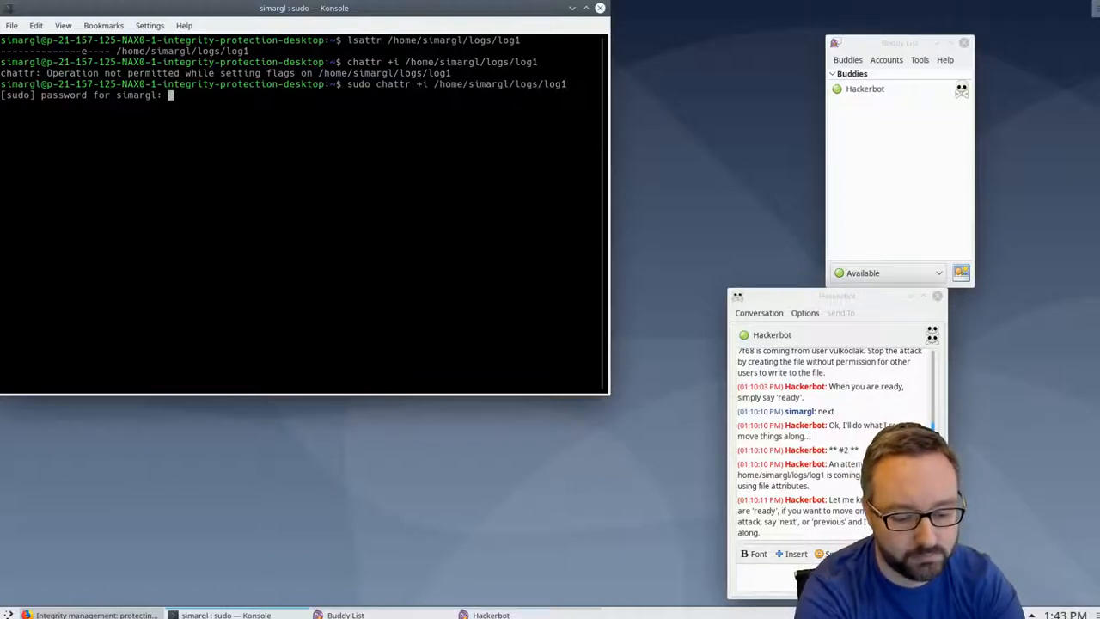
key(Return)
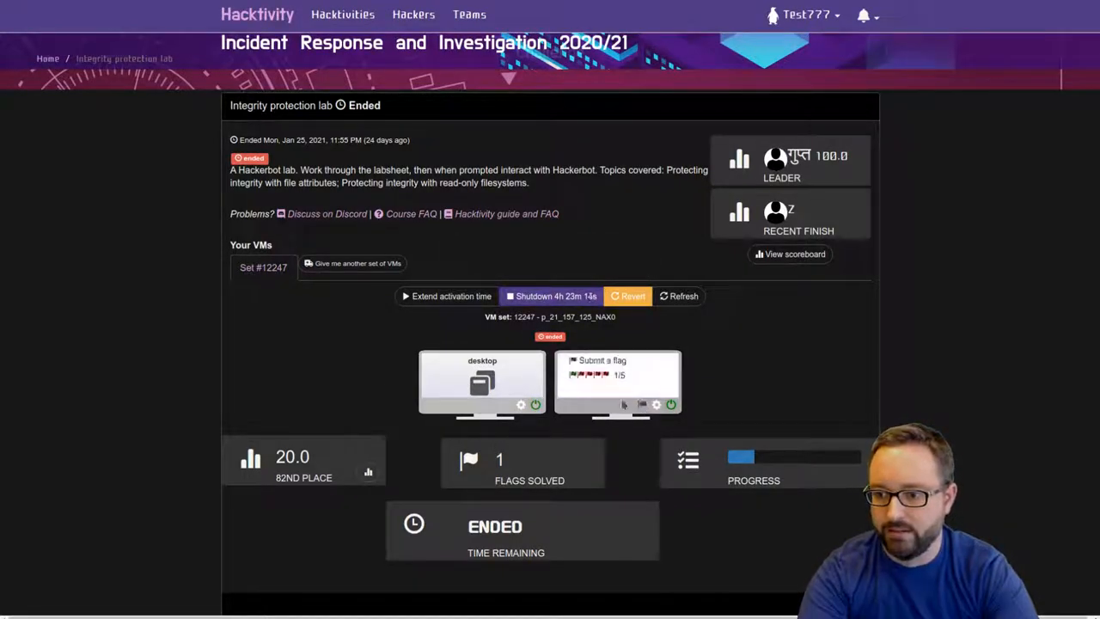
click(602, 360)
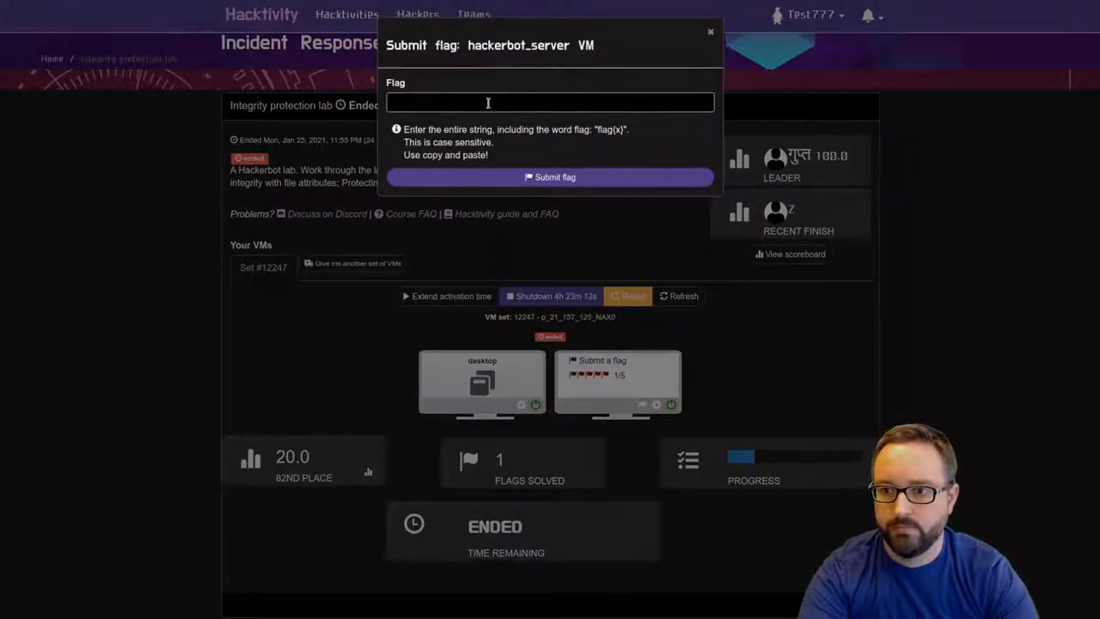
text(flag{rPZkE8rwmAi4H9jBvPpVA})
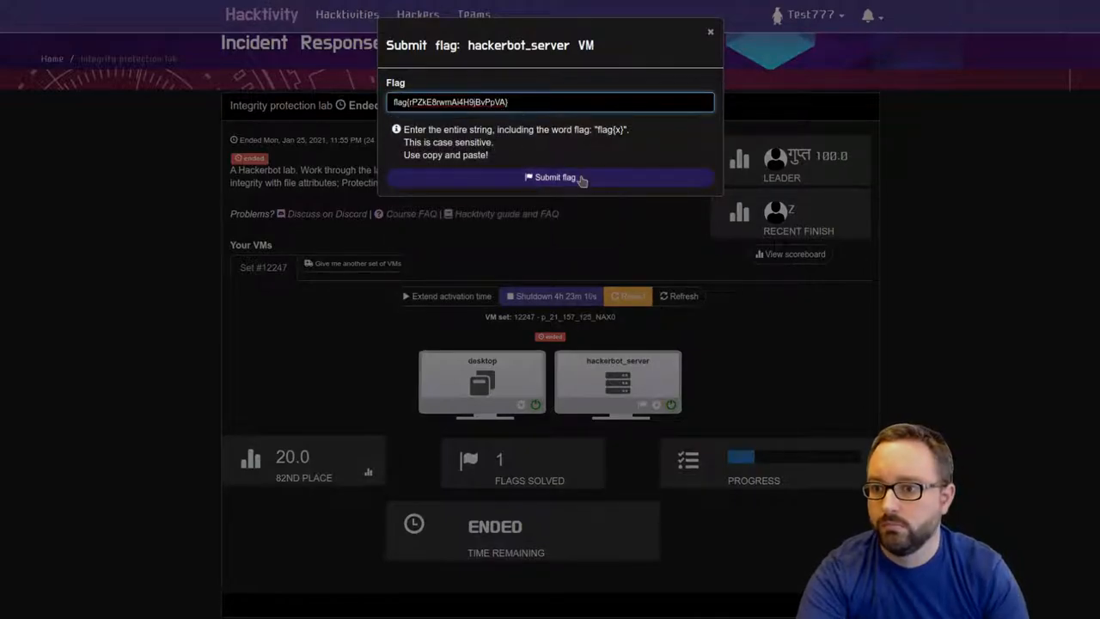
click(550, 177)
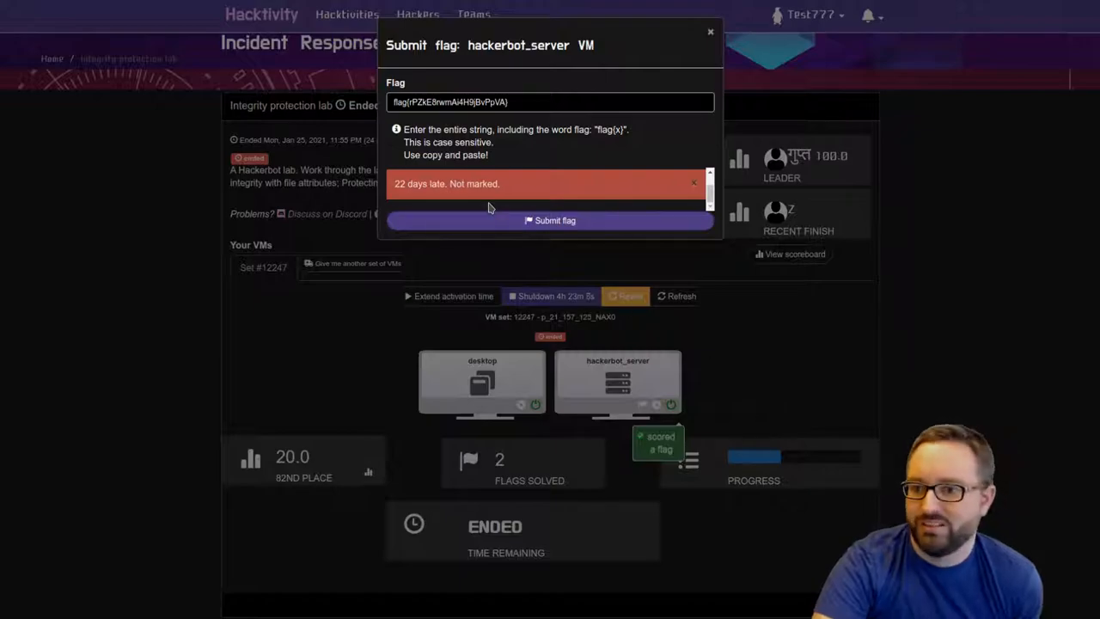
mouse_move(768, 444)
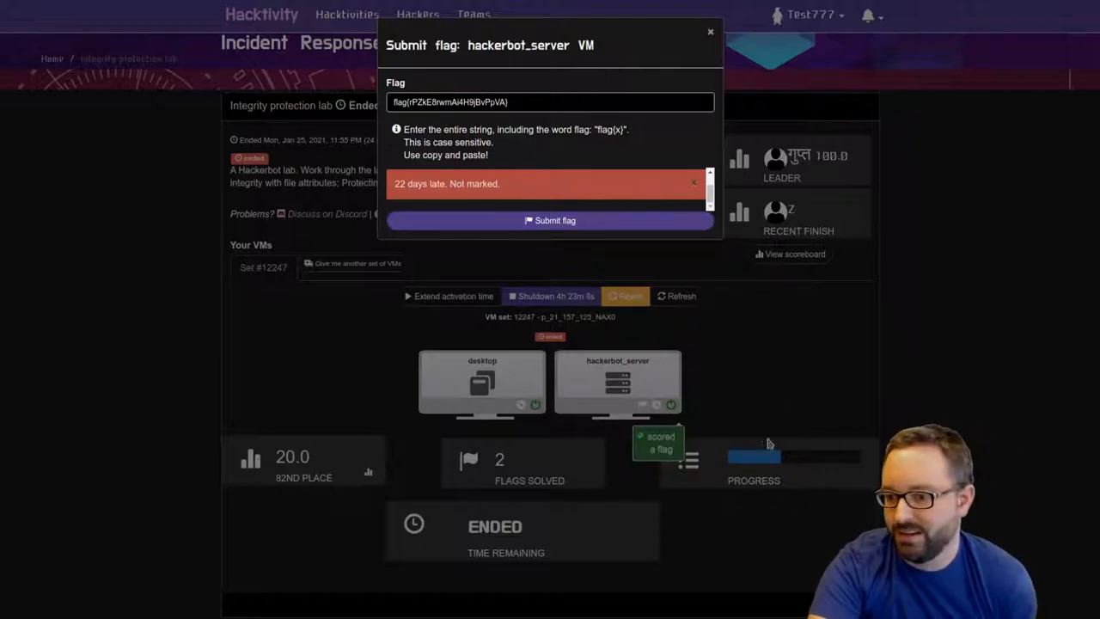
click(710, 31)
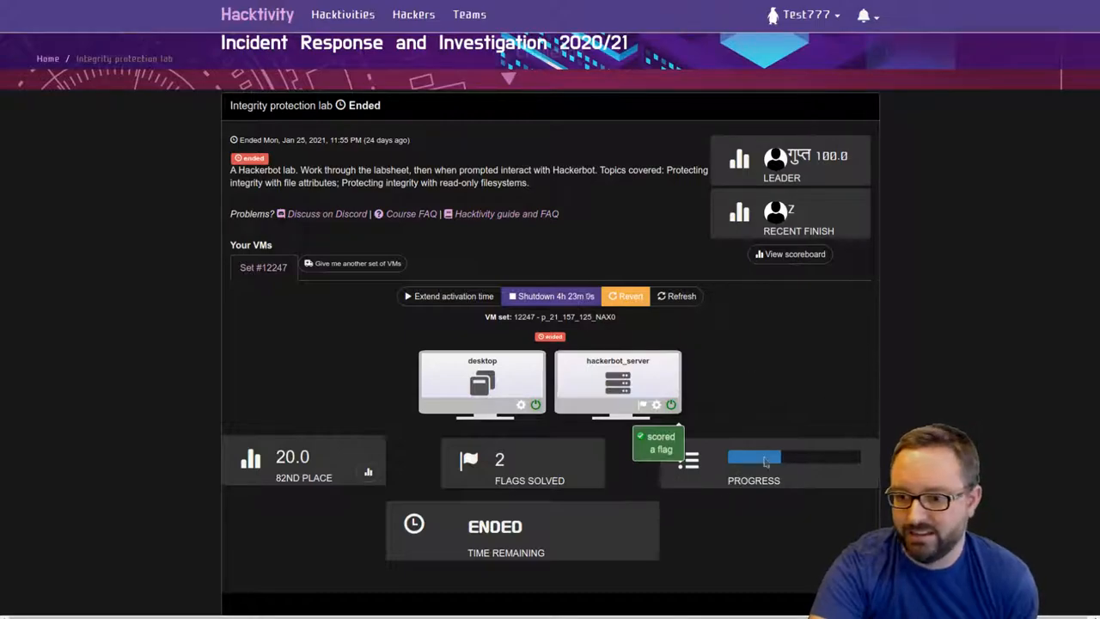
- Scroll down the lab page showing two flags solved and hackerbot_server's scored-flag badge
scroll(down, 3)
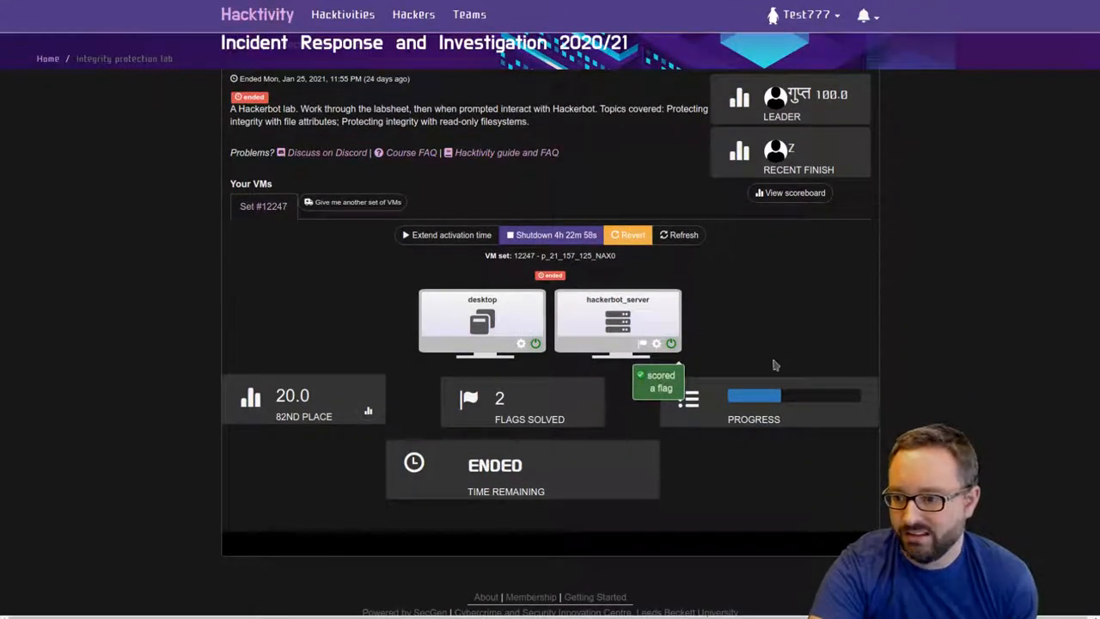
scroll(down, 3)
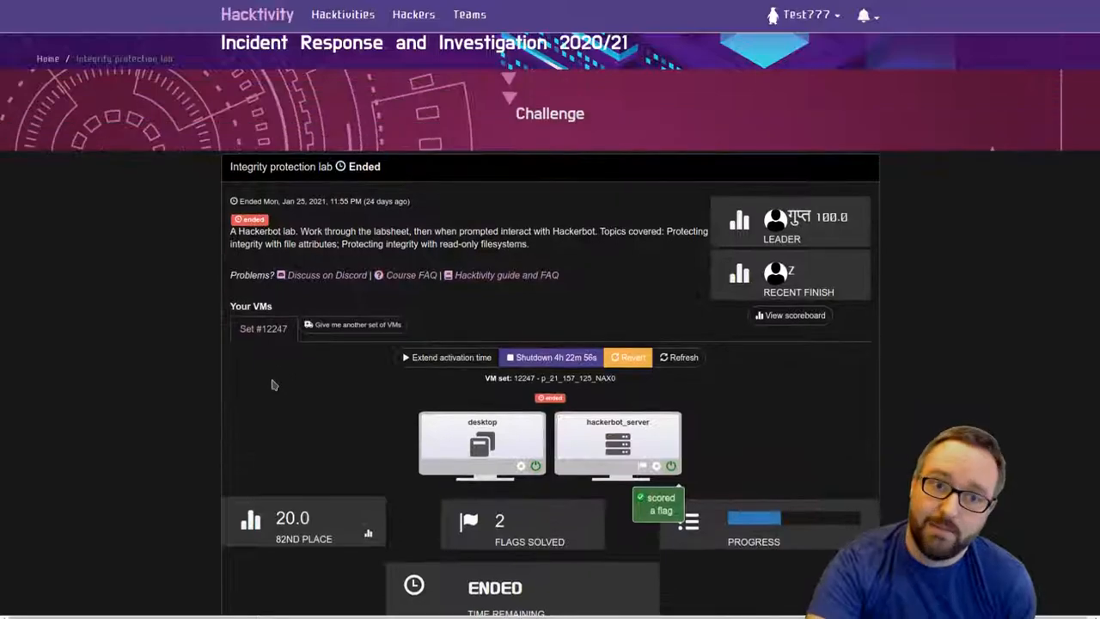
scroll(down, 3)
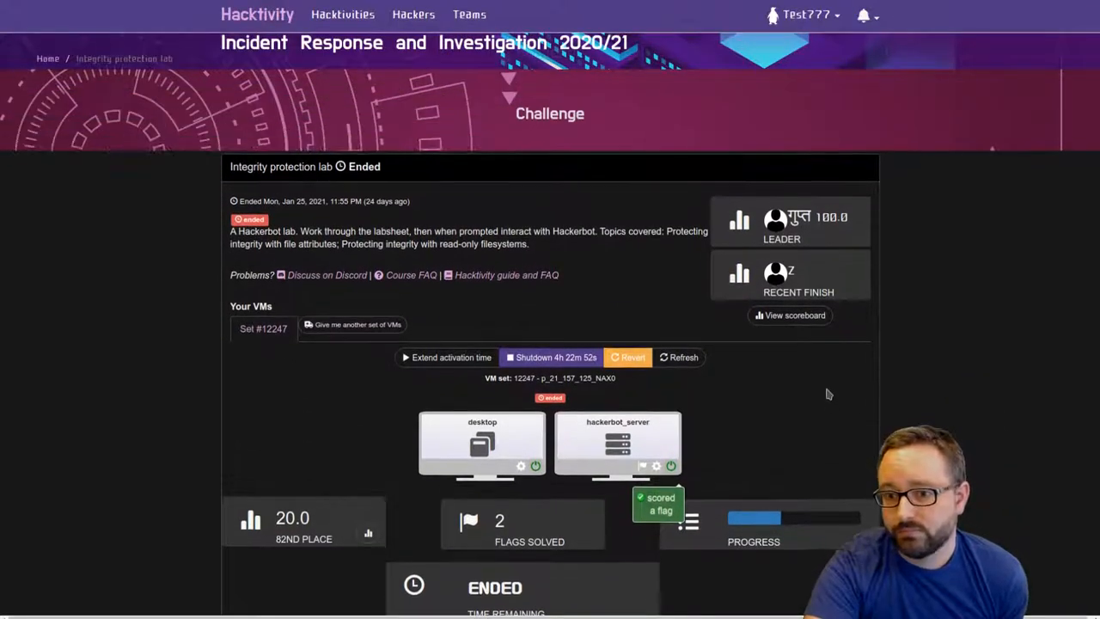
mouse_move(766, 407)
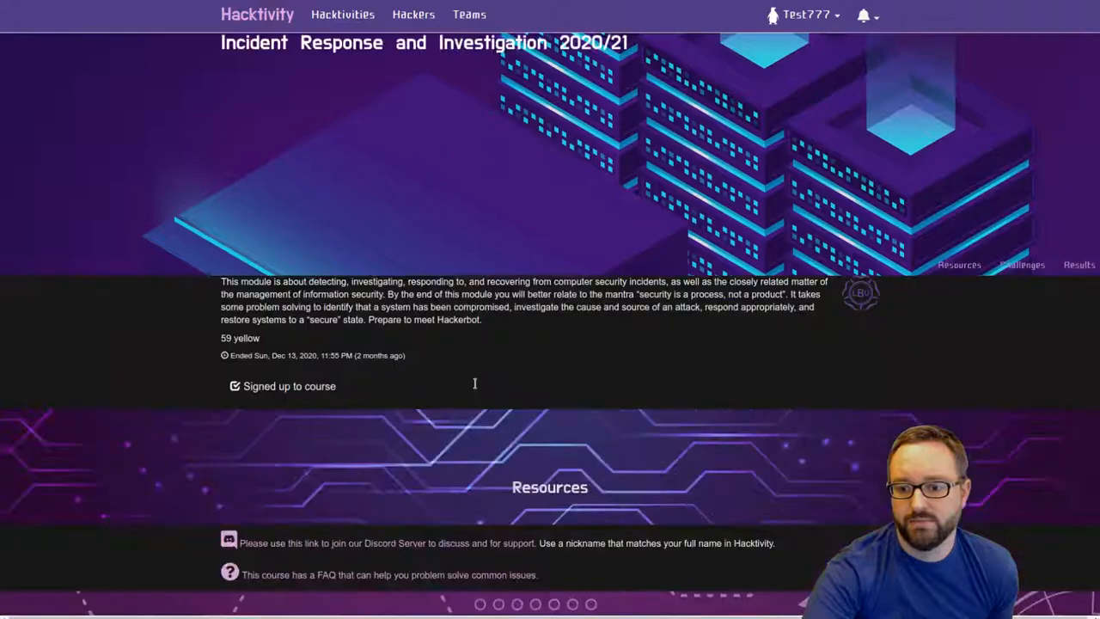
- Open Results and scroll through the flag charts to the 0.6 / 80.0 weighted score
click(1022, 59)
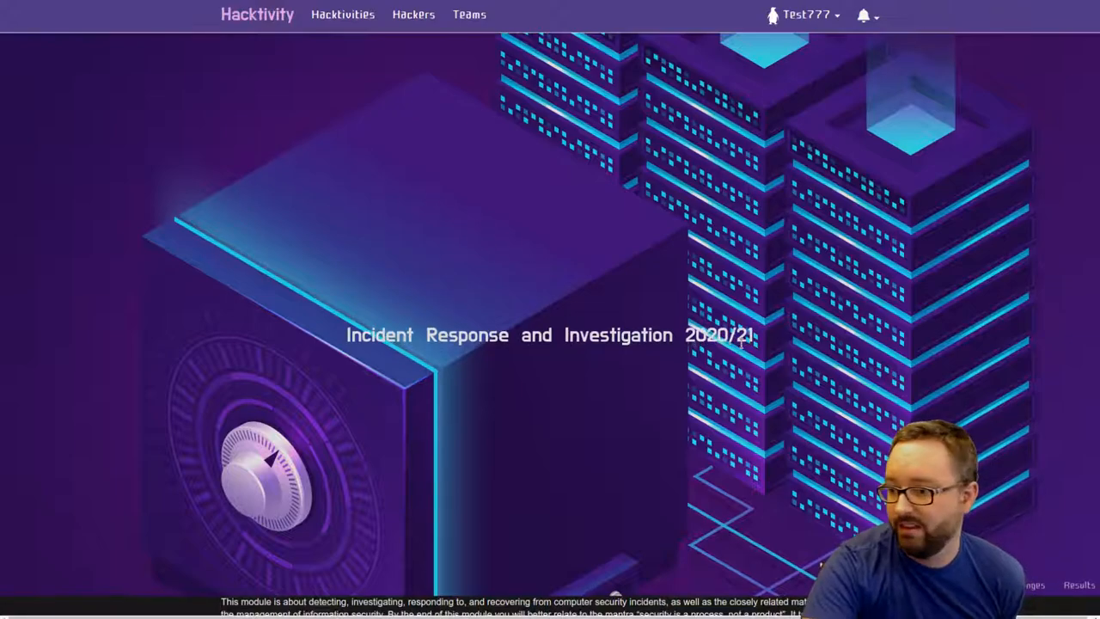
scroll(down, 3)
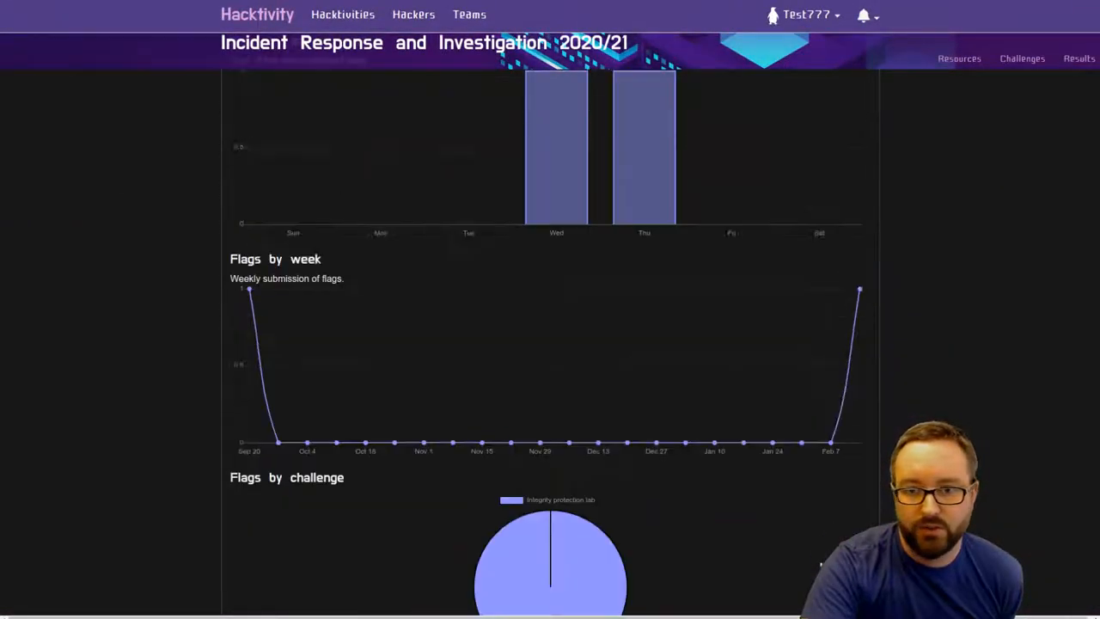
scroll(down, 3)
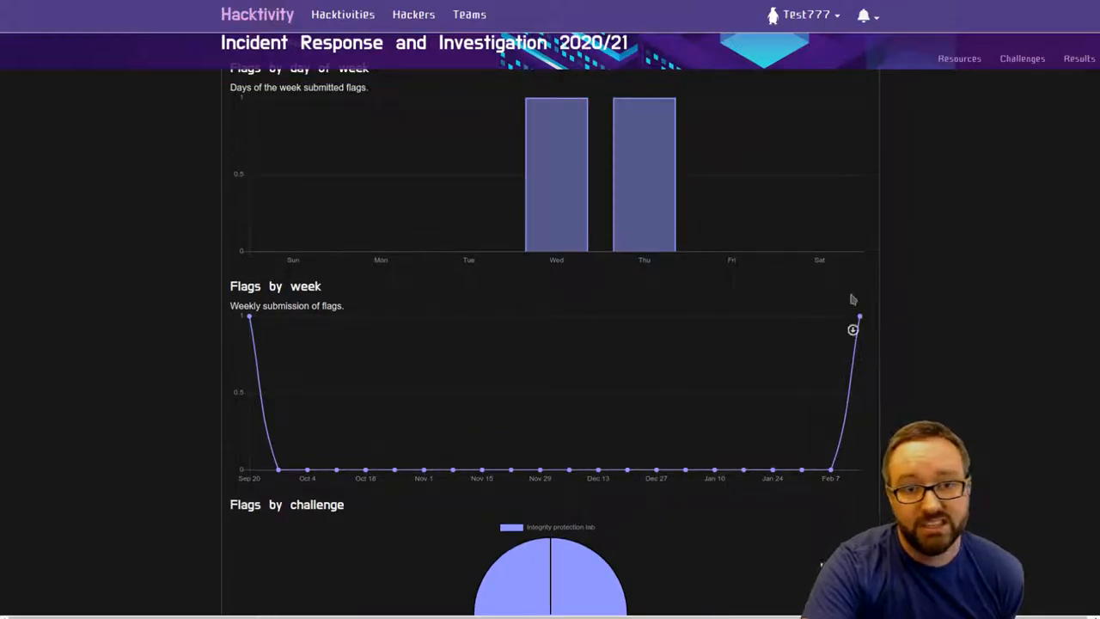
mouse_move(882, 255)
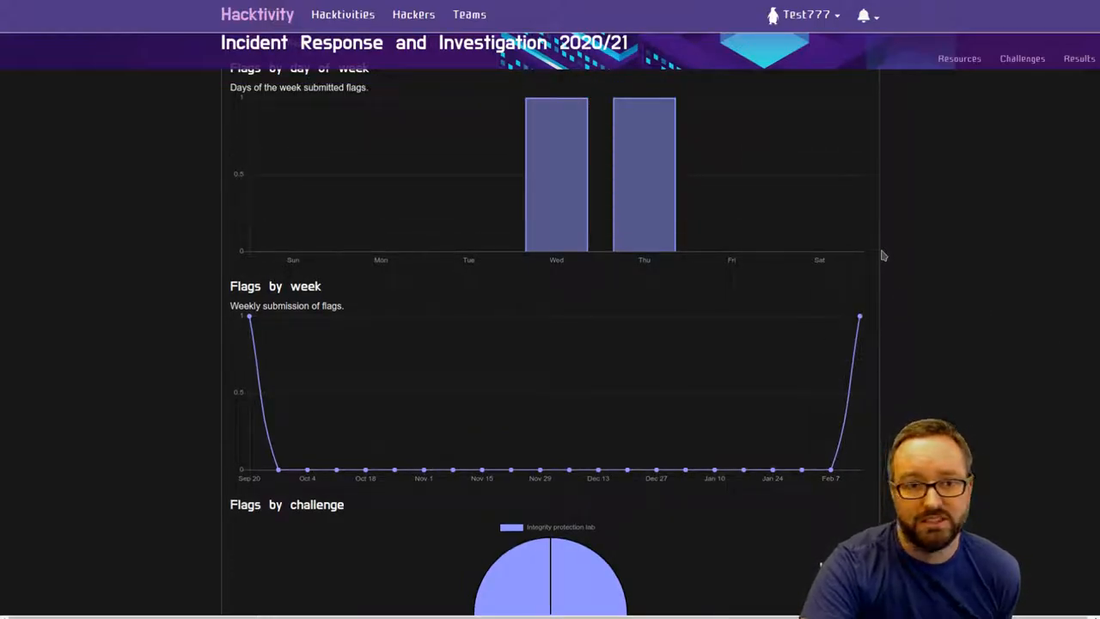
scroll(down, 3)
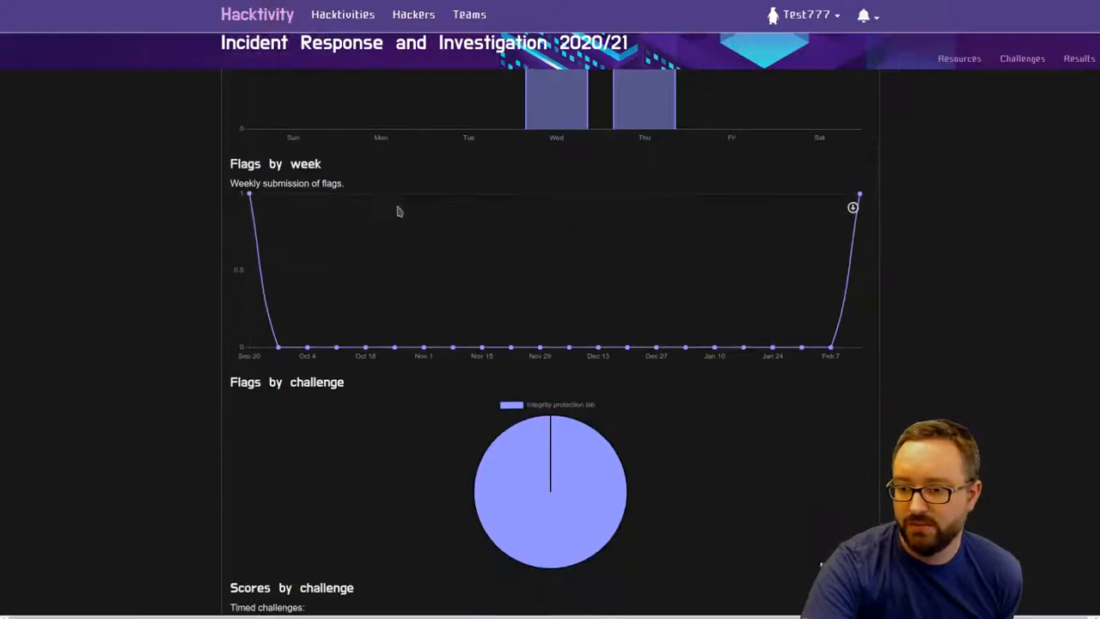
scroll(down, 3)
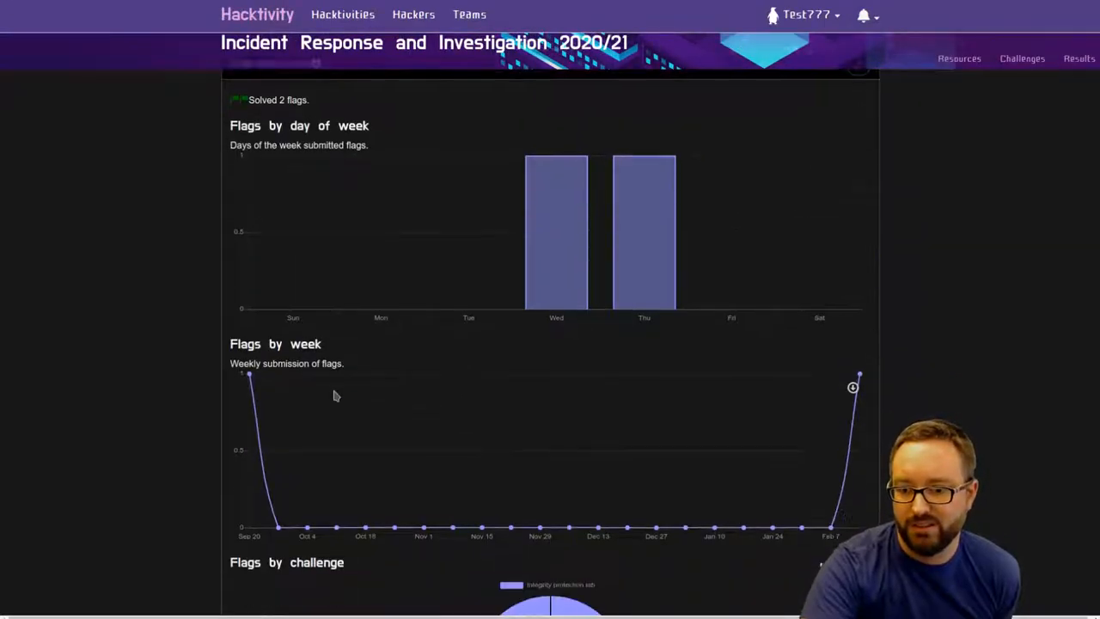
scroll(down, 3)
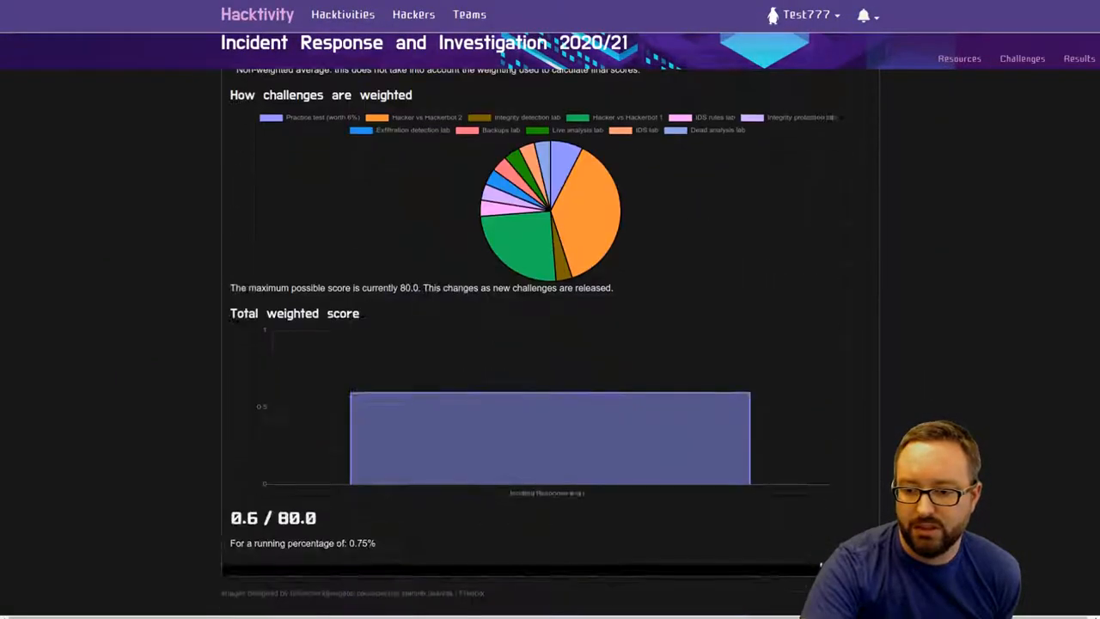
scroll(down, 3)
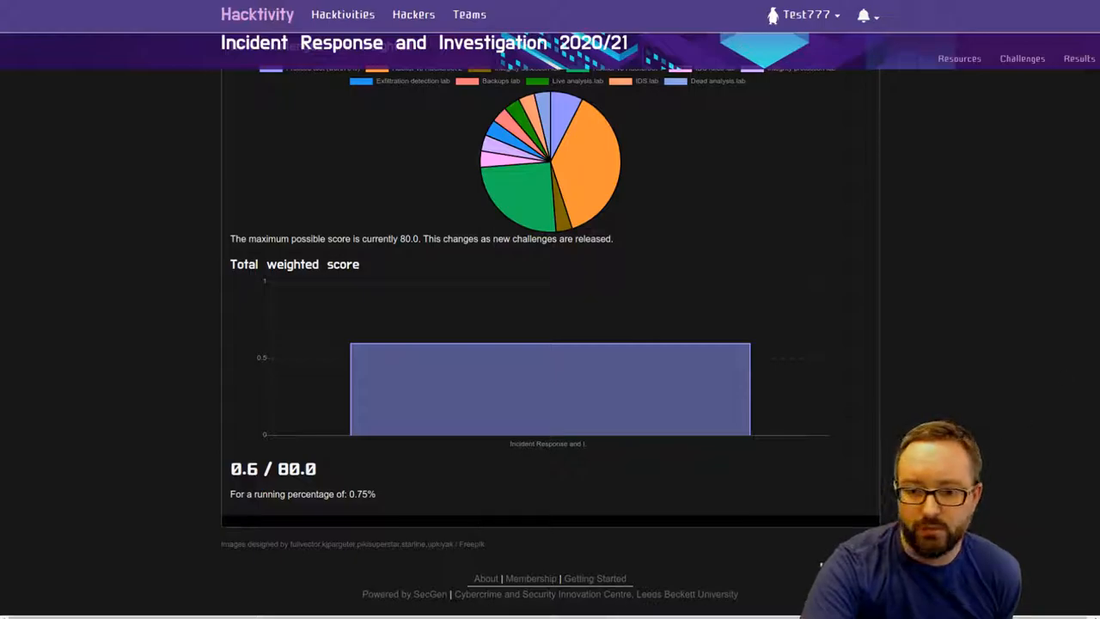
scroll(down, 3)
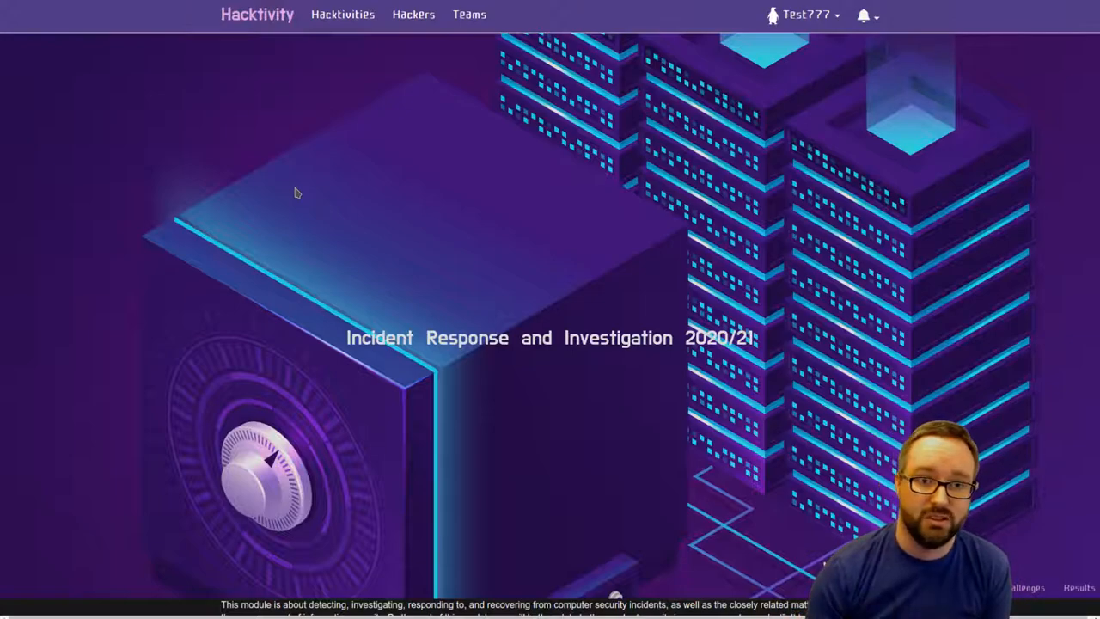
mouse_move(420, 102)
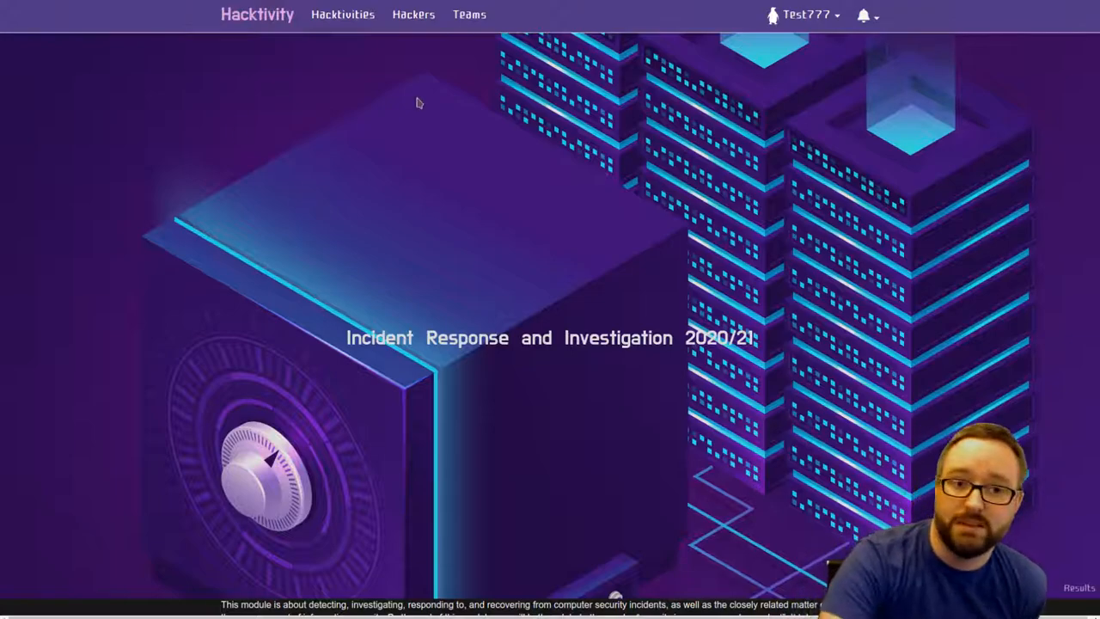